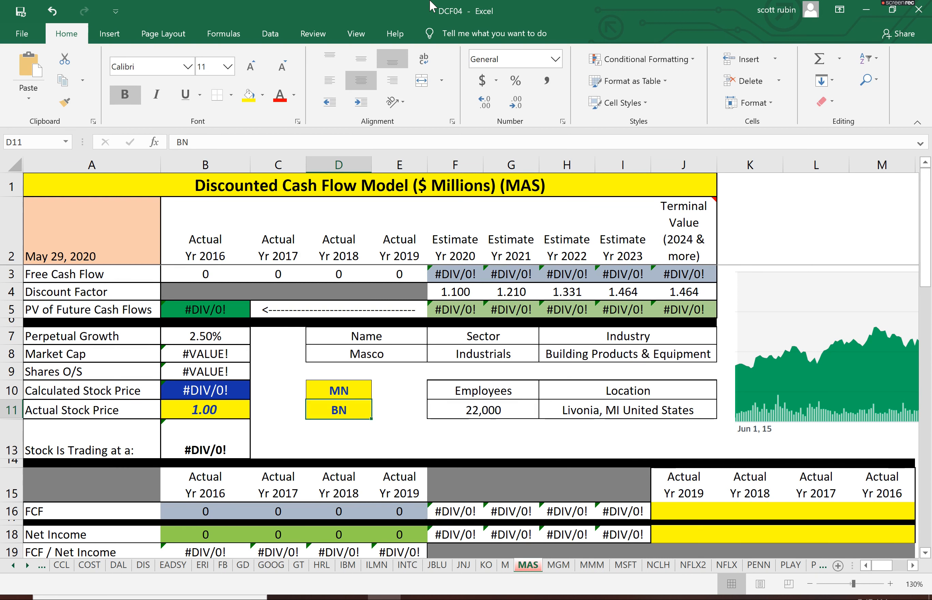
Enter Masco's 12.089 market cap in D11 (264 shares O/S) and switch to the Yahoo Finance quote.
text(12/089)
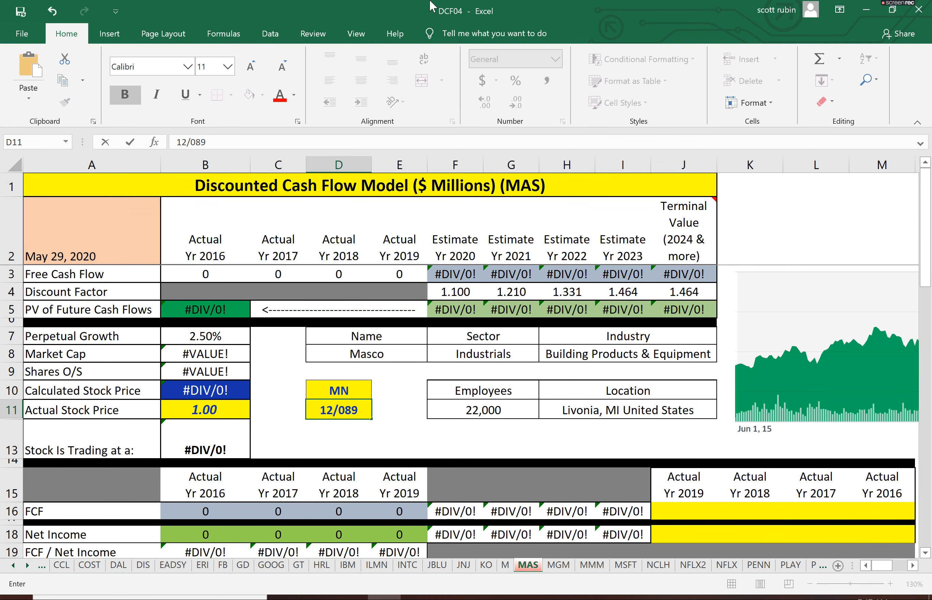
text(12.0)
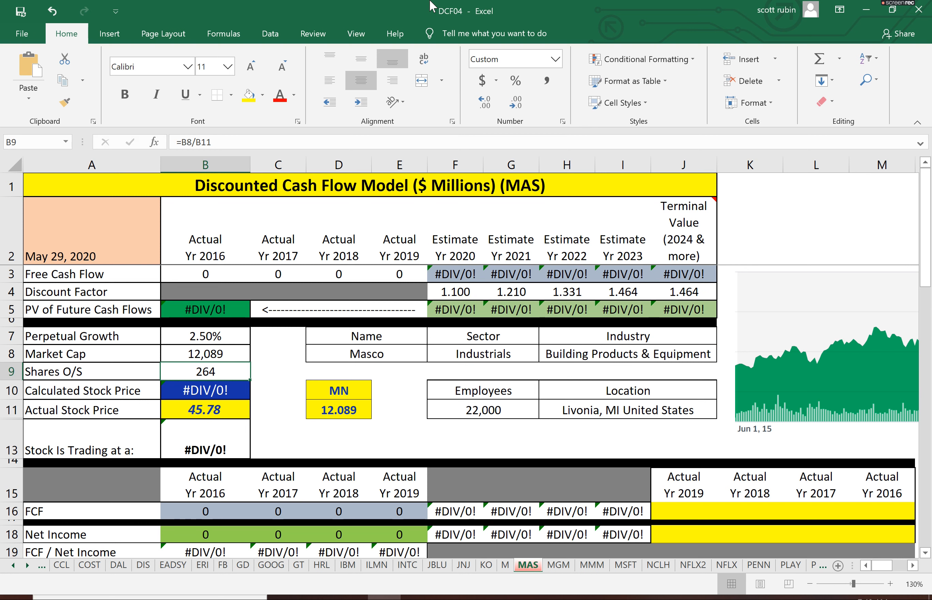
click(205, 522)
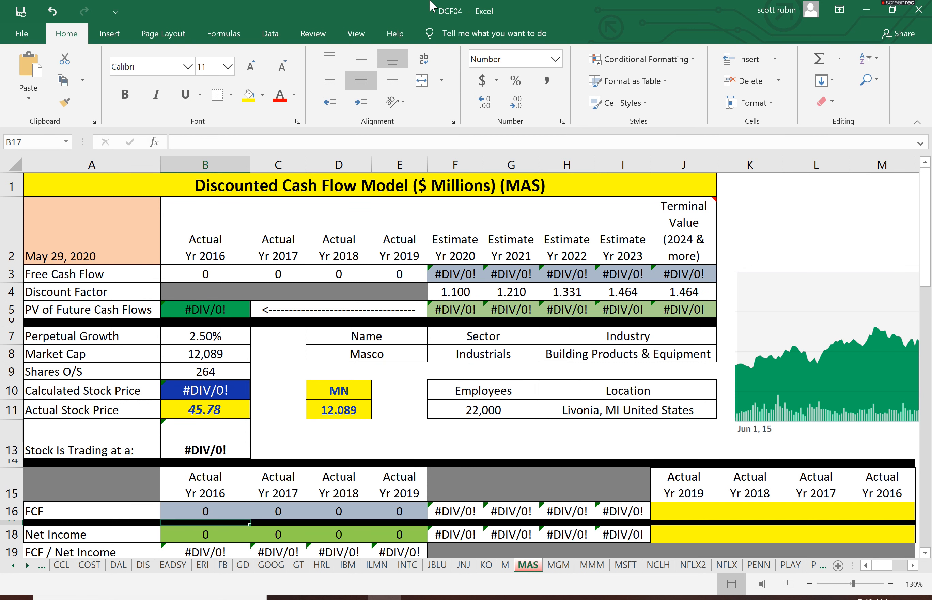
click(682, 511)
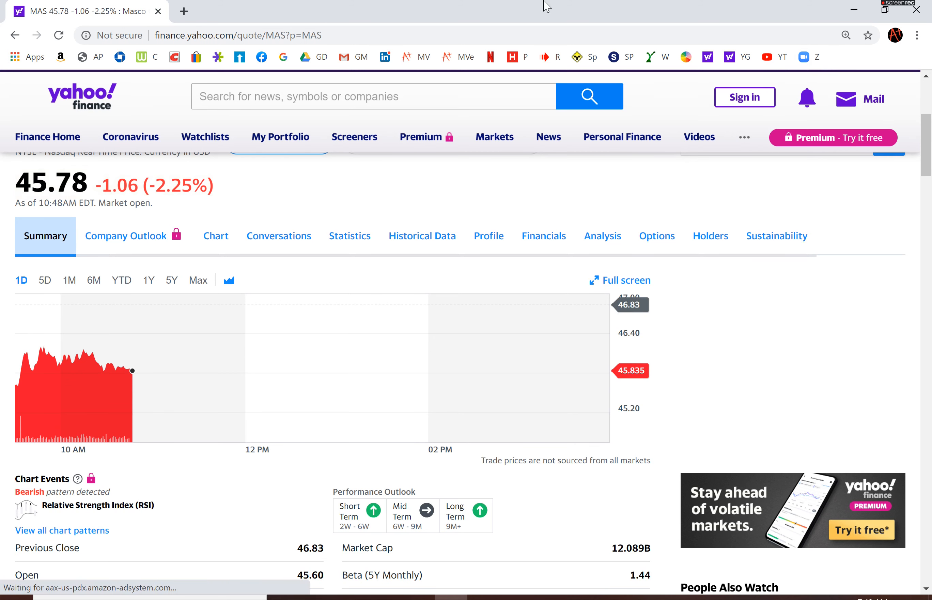
Show Masco's cash flow statement under Financials and scroll to the Free Cash Flow row.
click(543, 235)
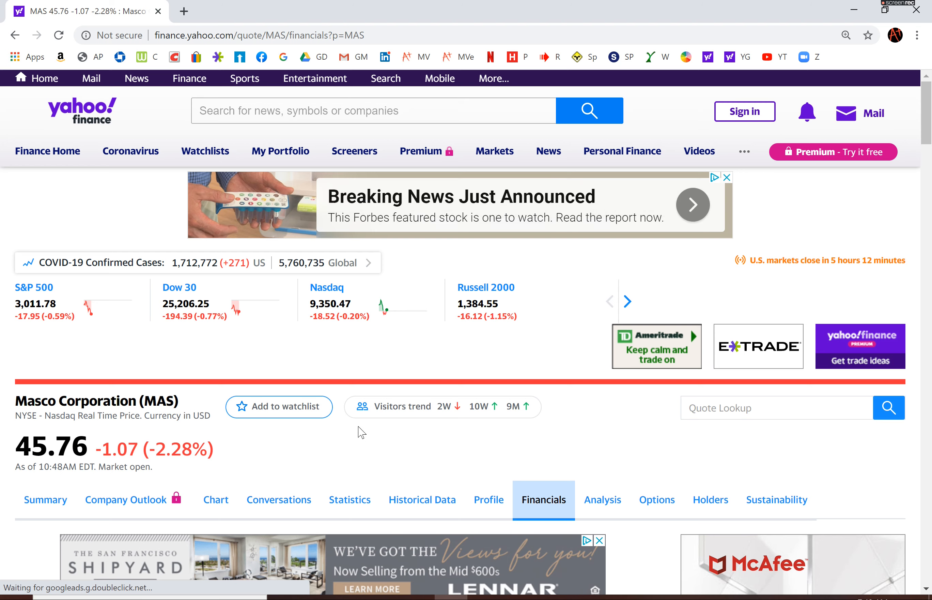
scroll(down, 3)
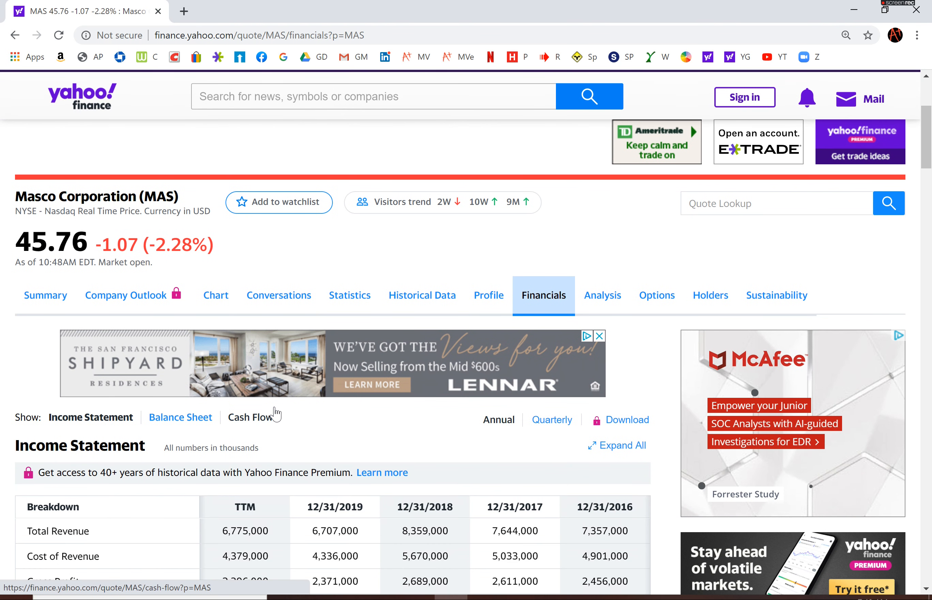
click(250, 416)
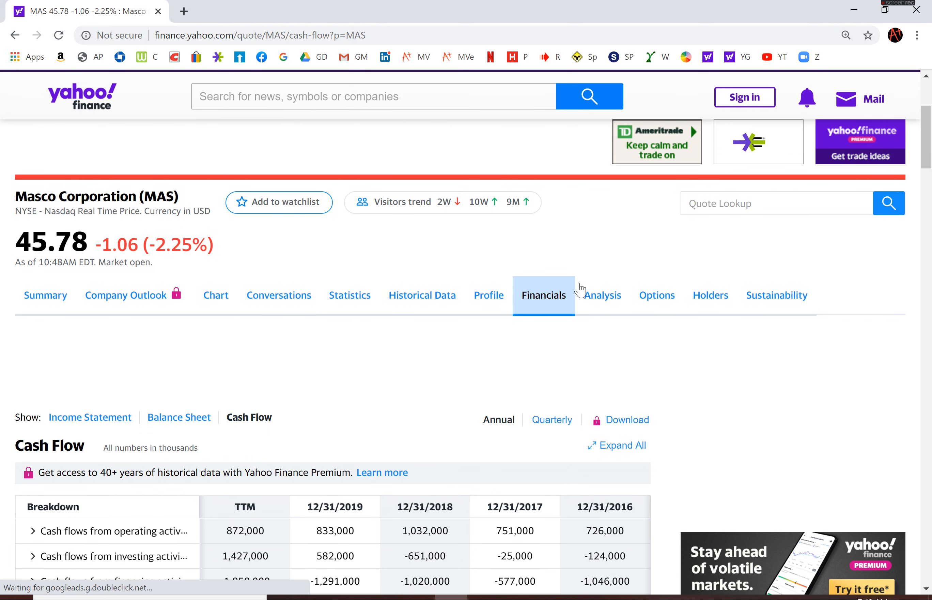
scroll(down, 3)
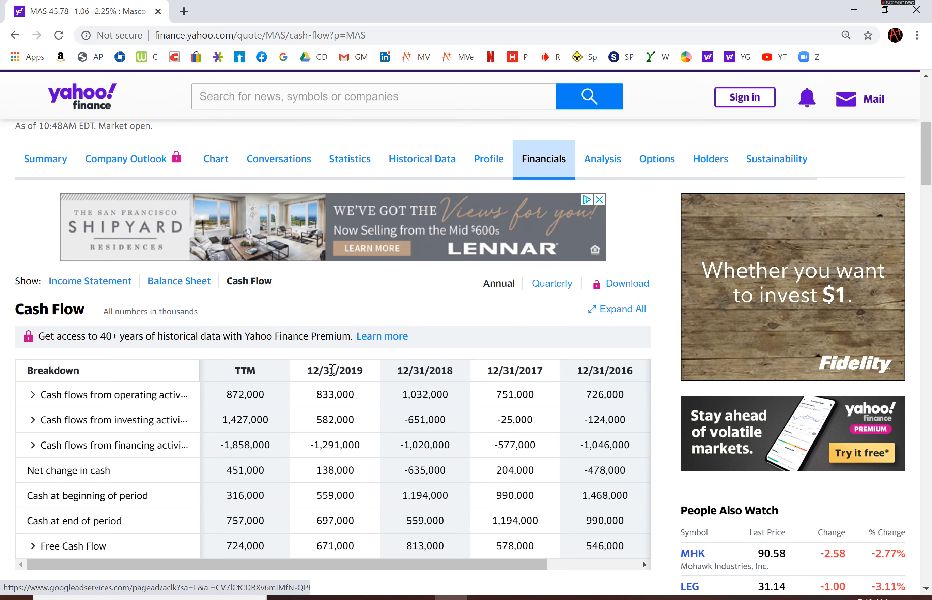
scroll(down, 3)
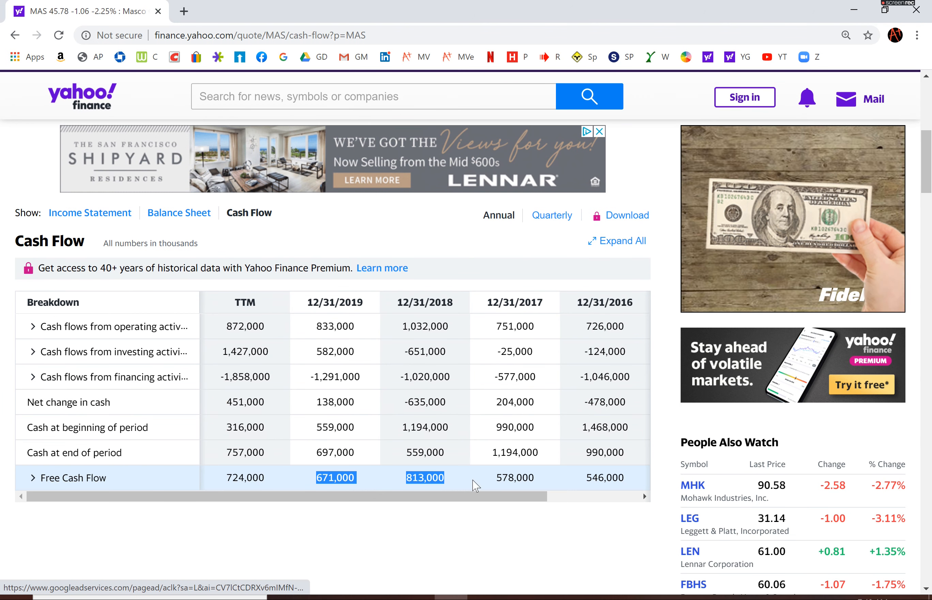
Copy the 2016–2019 free cash flow values (546, 578, 813, 671) for the sheet's FCF row.
right_click(603, 477)
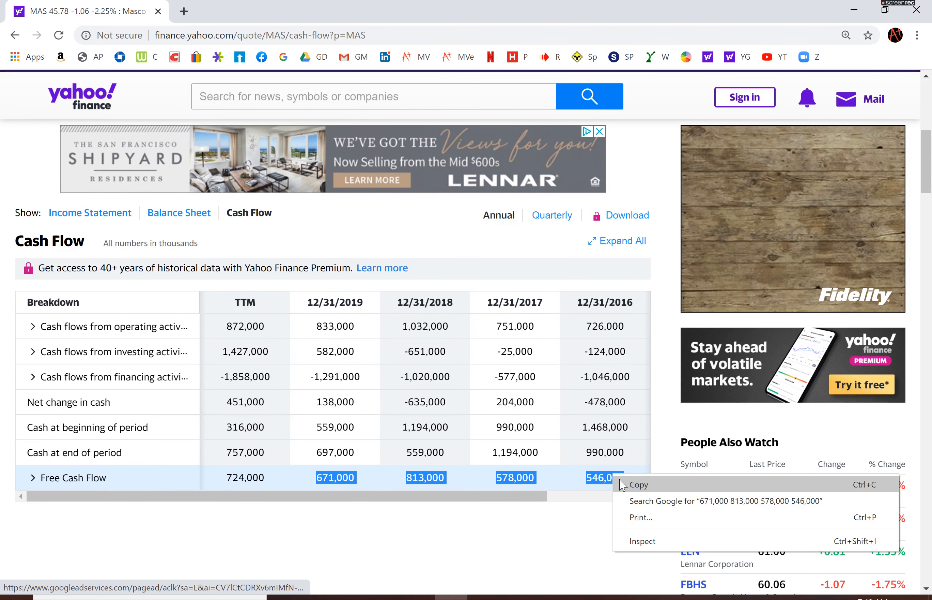
click(541, 353)
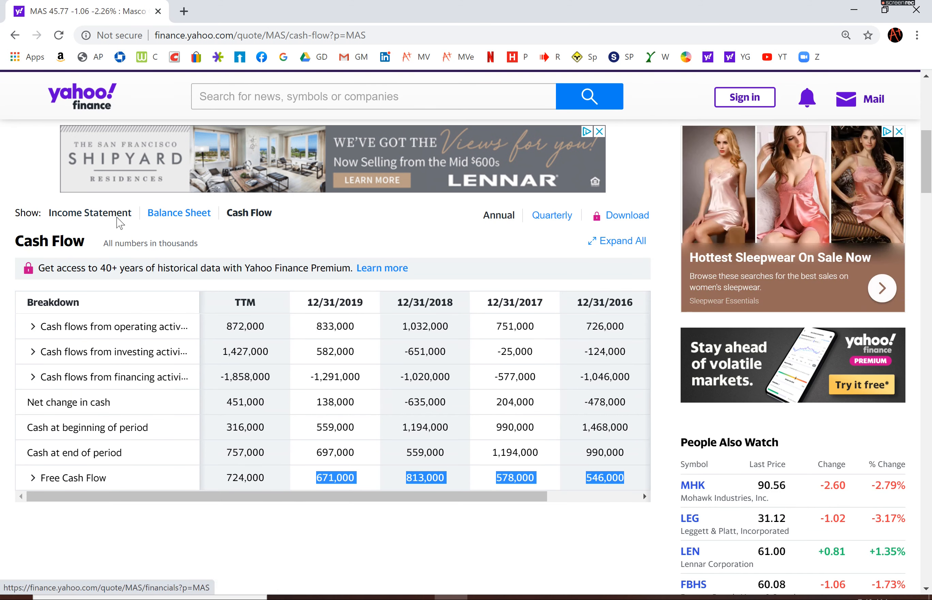
click(89, 212)
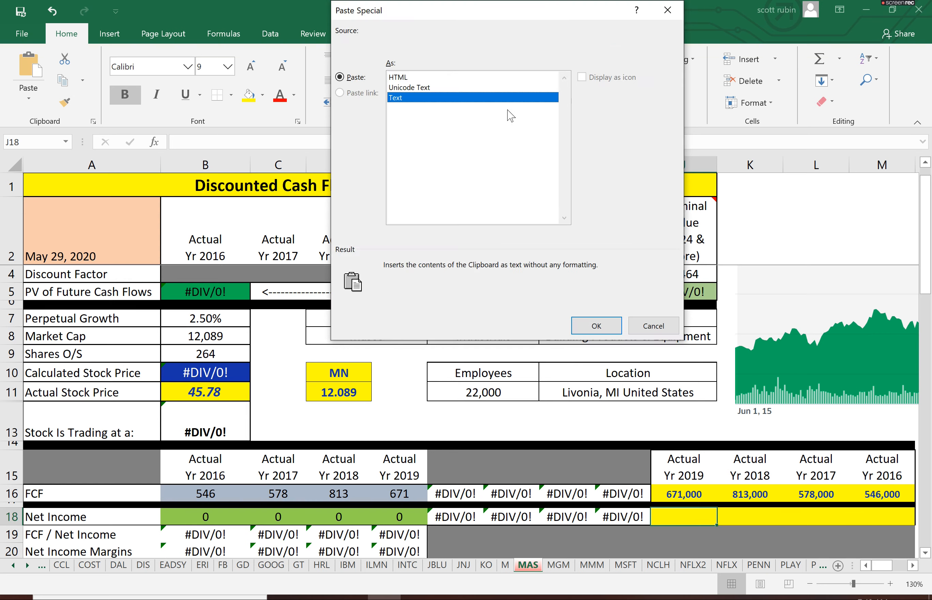
Paste net income 491, 533, 734, 935 as text into J18, then copy the Total Revenue figures.
click(594, 325)
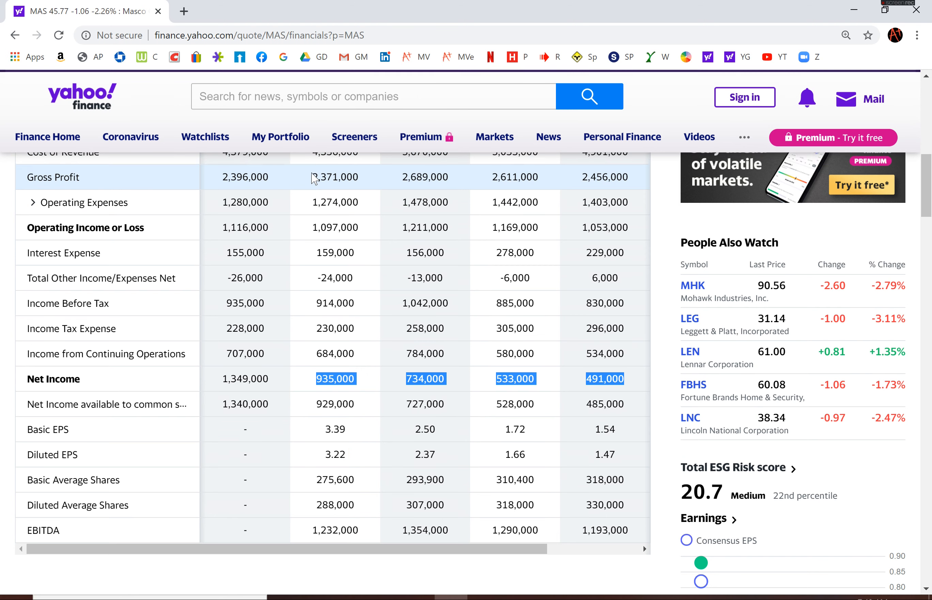
scroll(up, 3)
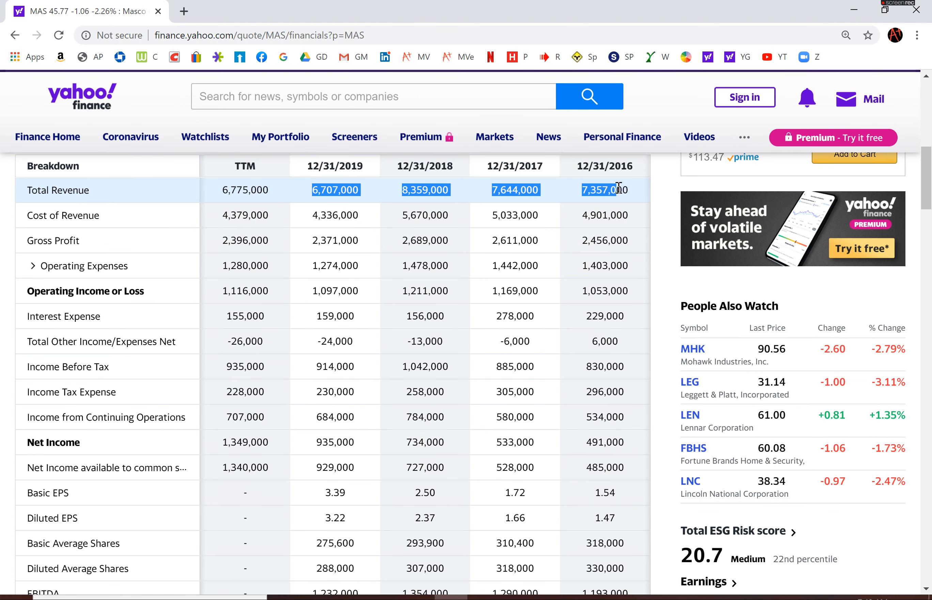
right_click(618, 189)
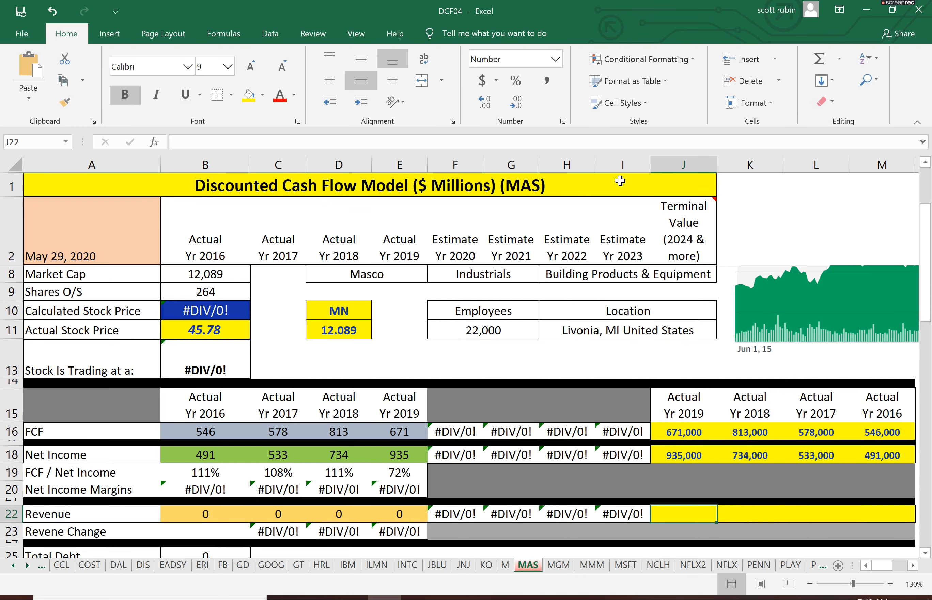
Paste revenue 7,357, 7,644, 8,359, 6,707 into J22 and check the FCF formulas.
click(28, 101)
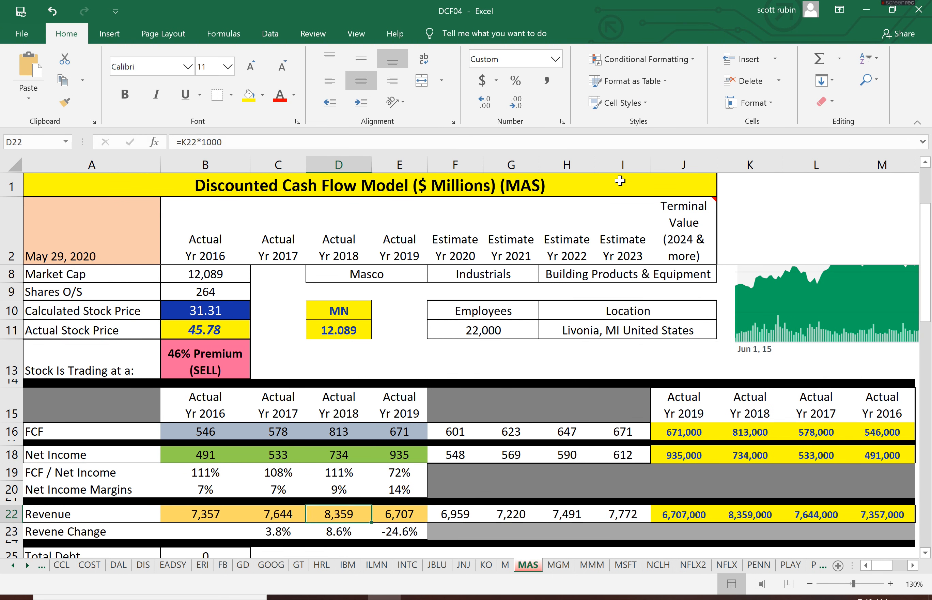
click(277, 430)
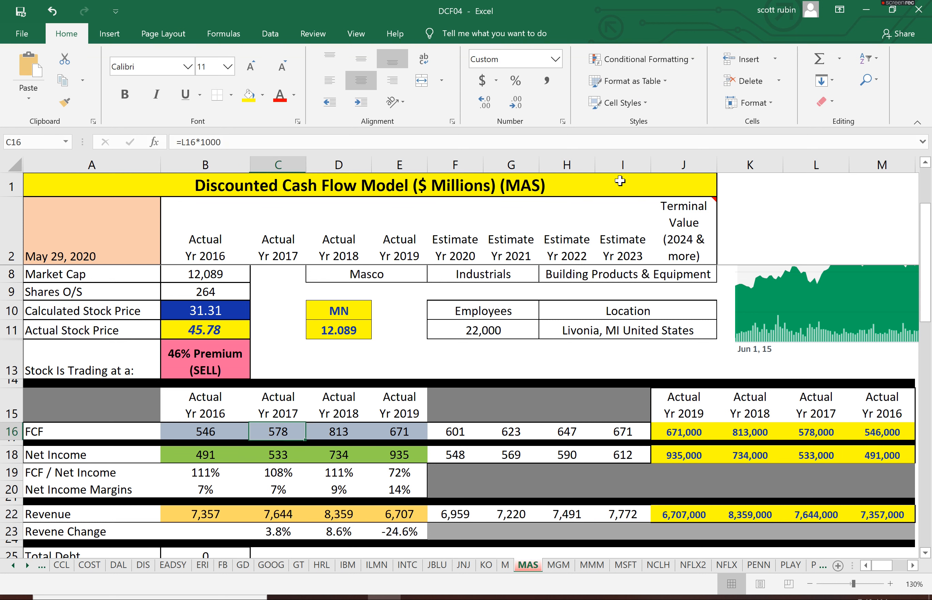
click(399, 432)
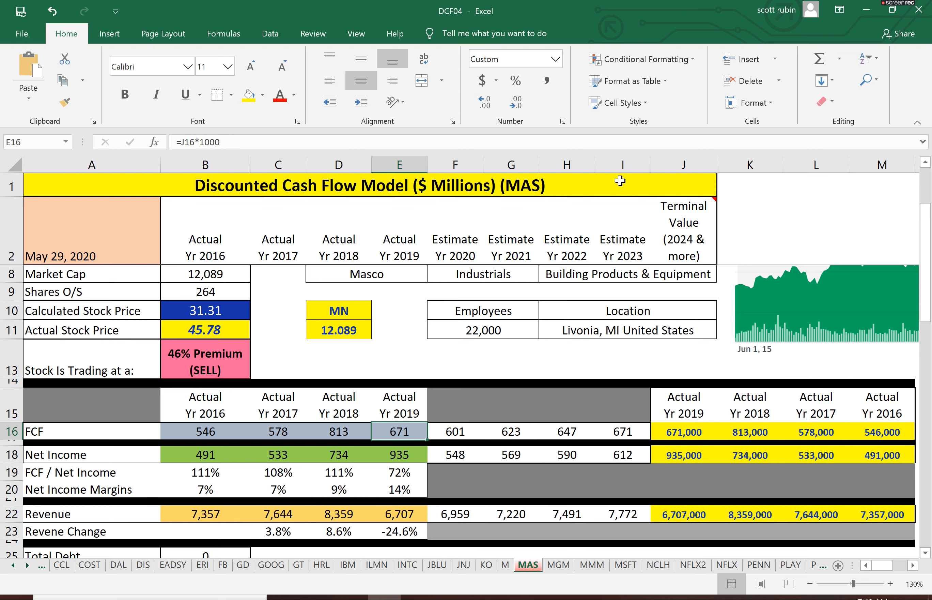
Review the Net Income and Revenue formula cells behind the 31.31 price and 46% premium.
click(277, 453)
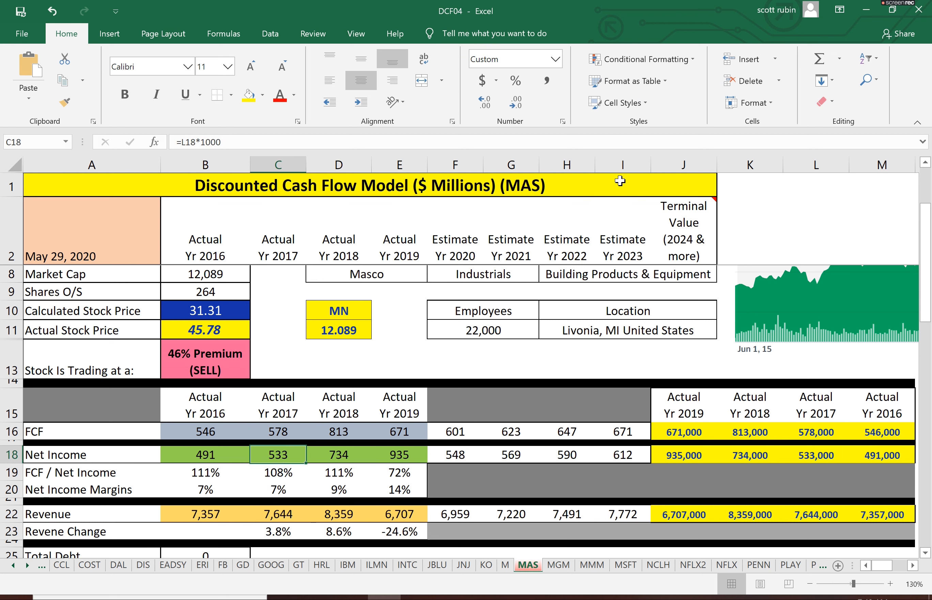
click(338, 513)
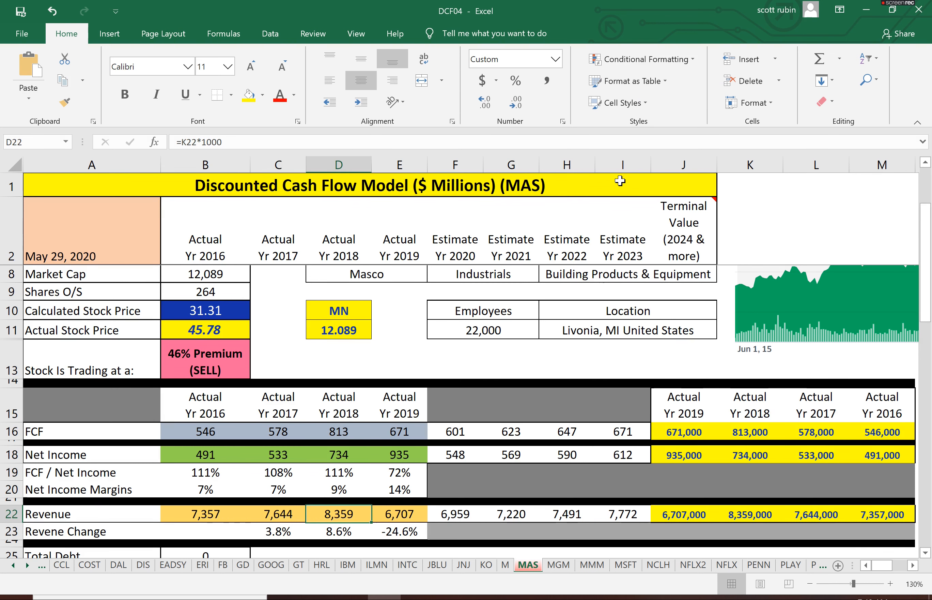
click(398, 514)
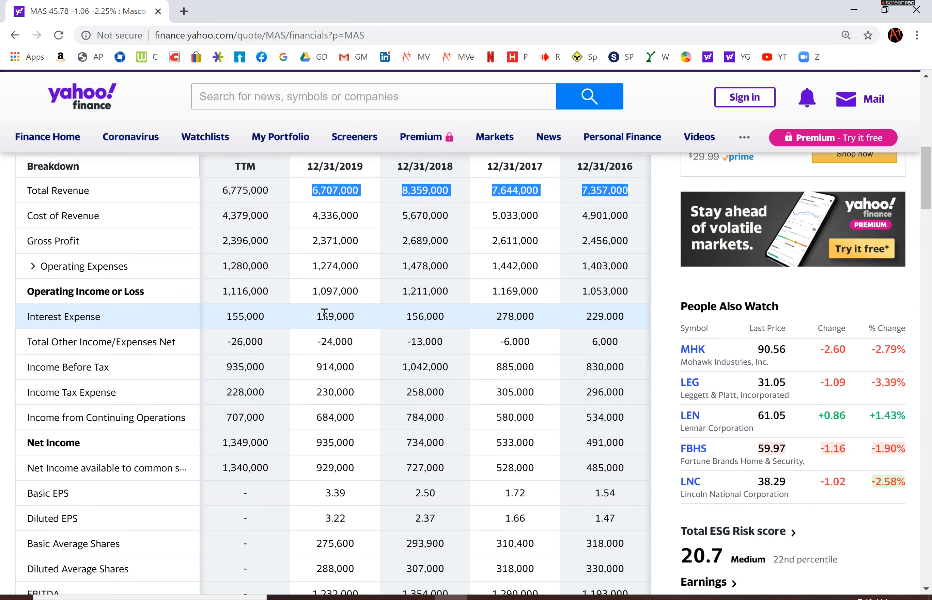
Copy 2019 interest expense 159, then show the balance sheet with liabilities expanded.
key(alt+tab)
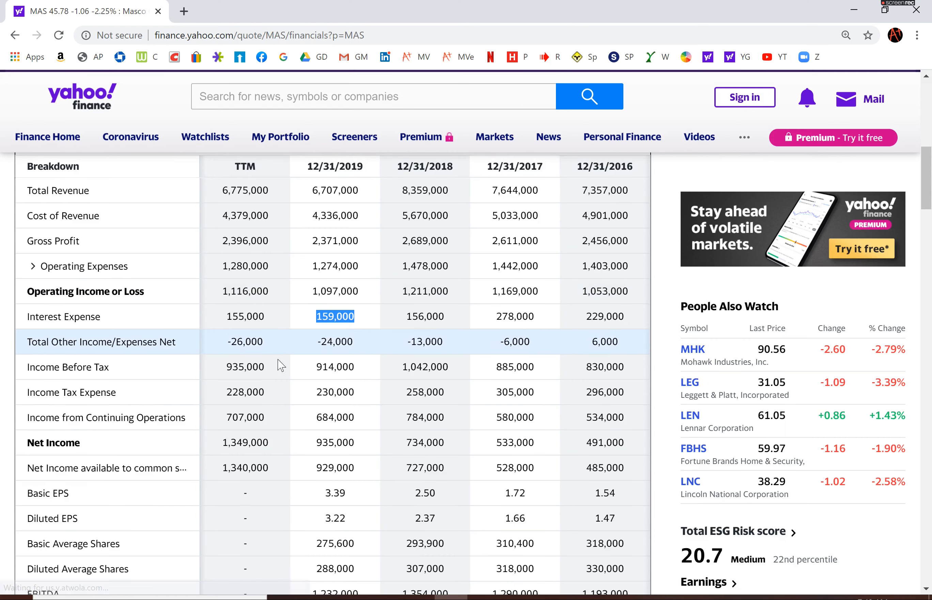
click(180, 212)
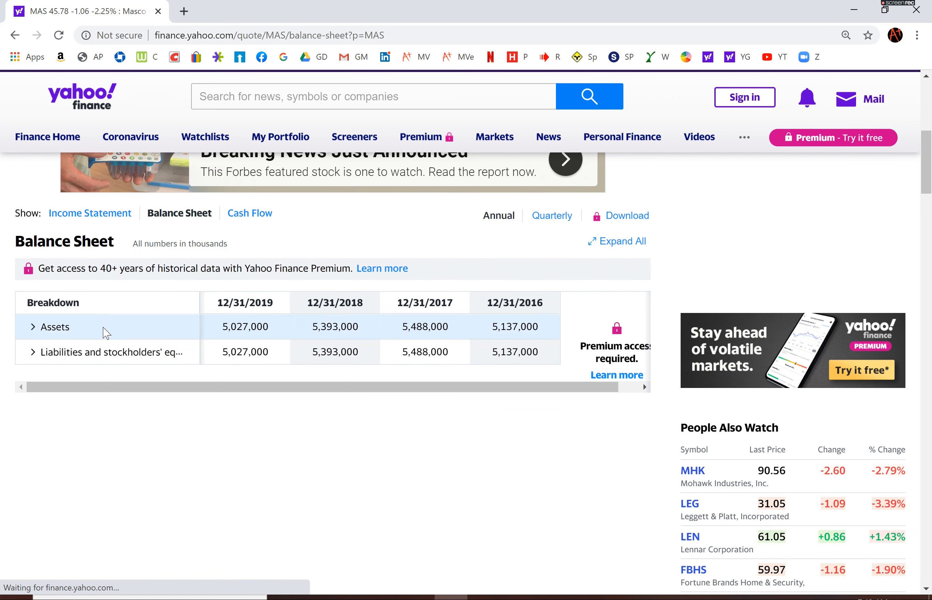
click(31, 350)
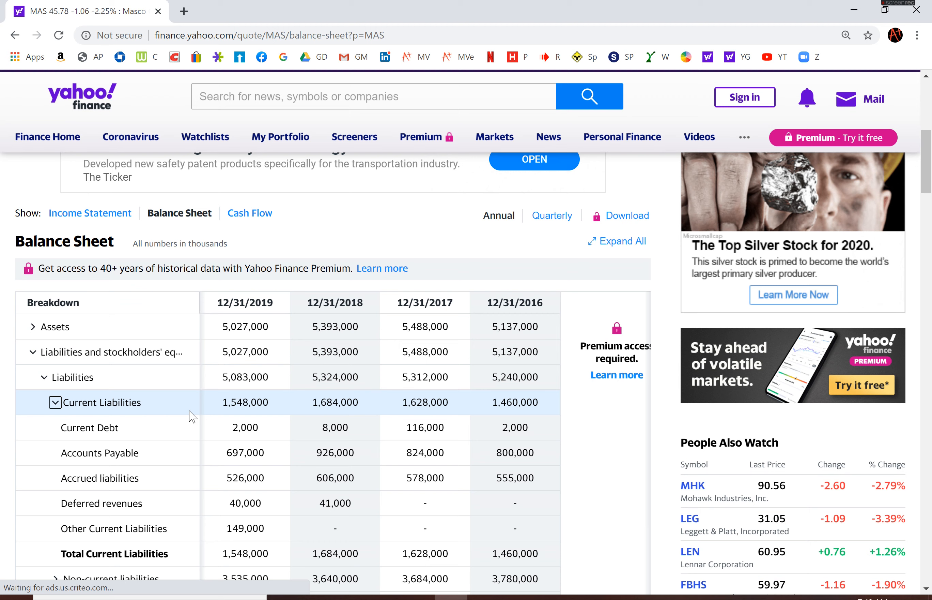
Take 2019 current debt 2 and long-term debt 2,771 for D28:D29, giving 2,773 total debt.
double_click(245, 427)
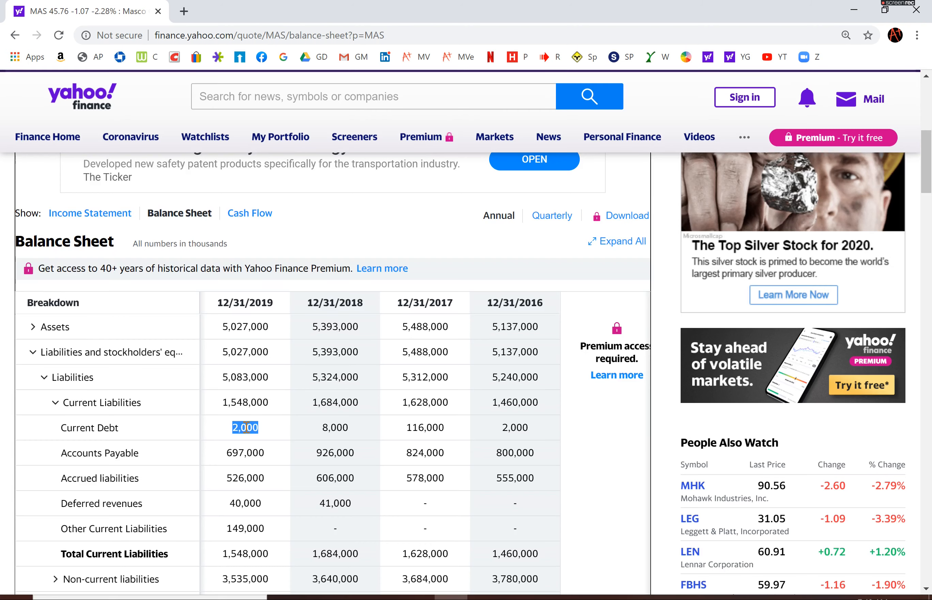
scroll(down, 3)
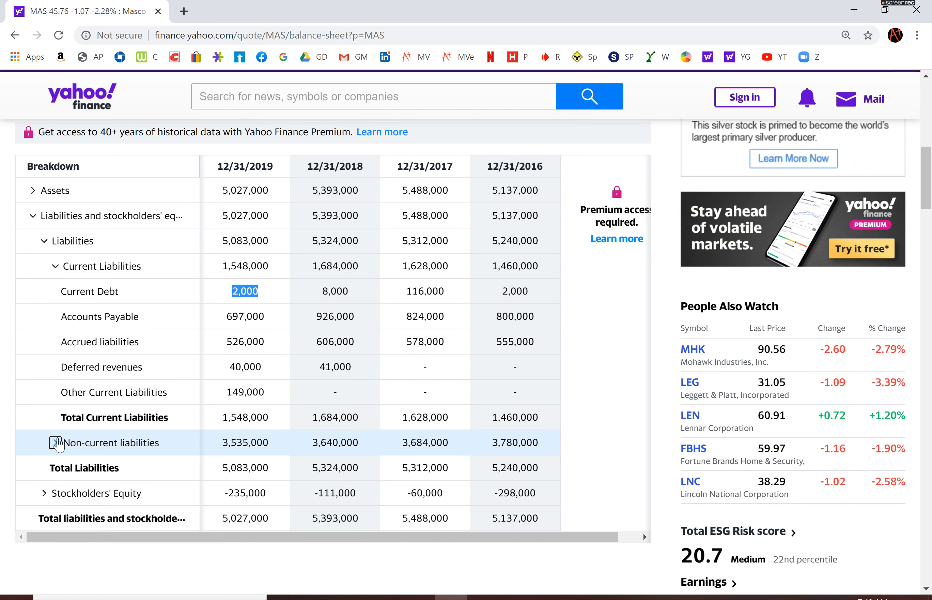
click(55, 442)
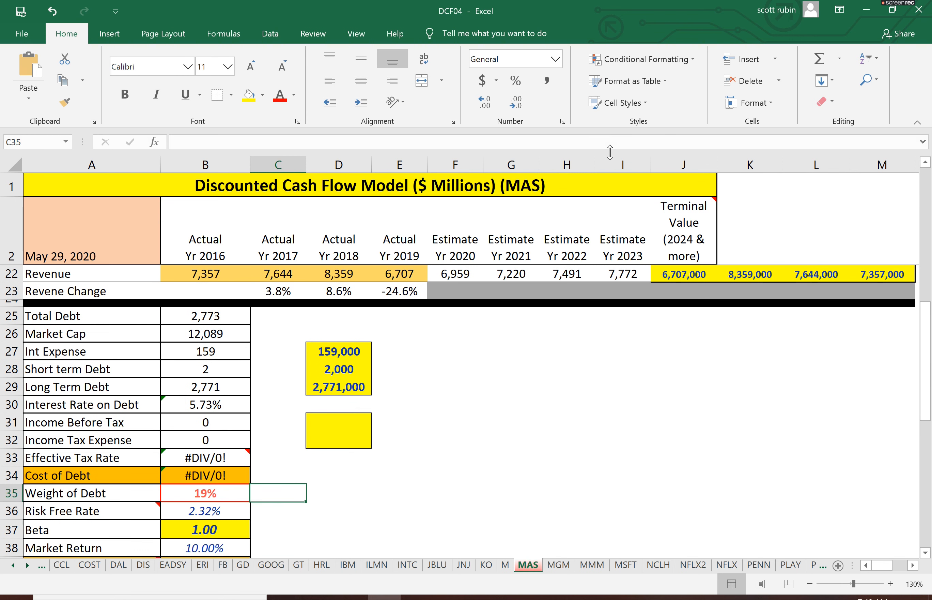
Bring 2019 income before tax 914 and tax expense 230 into D31:D32 for a 25.16% tax rate.
click(278, 421)
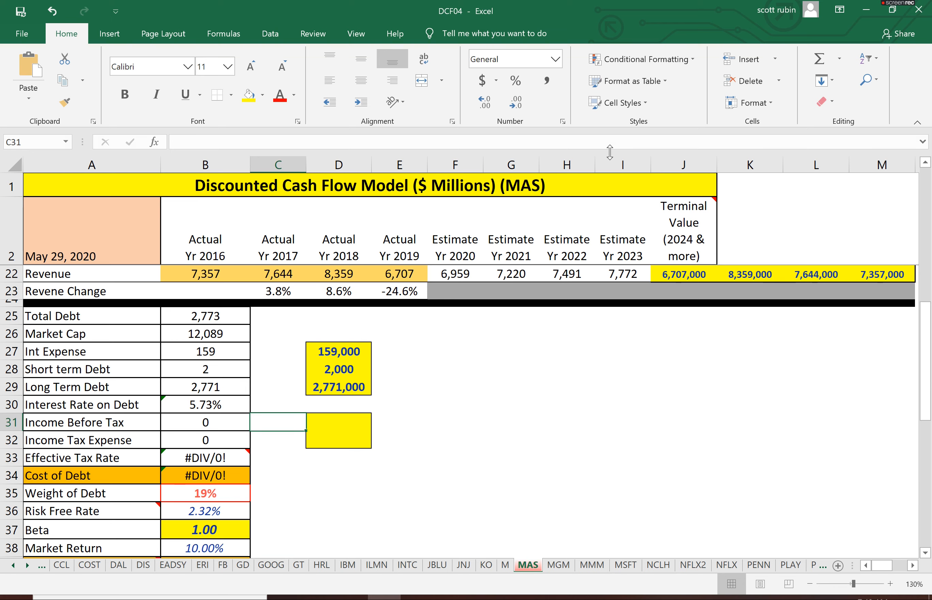
key(alt+tab)
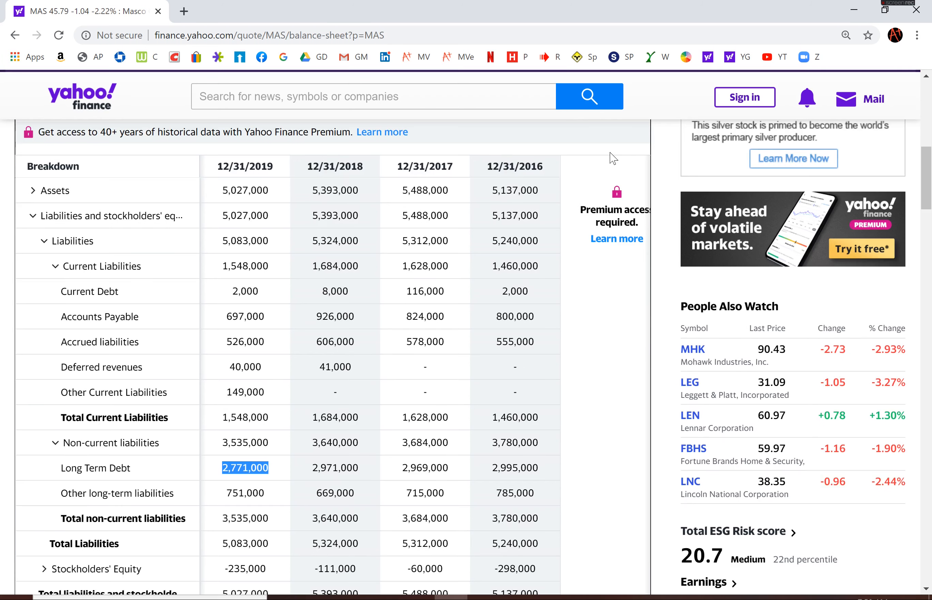
scroll(up, 3)
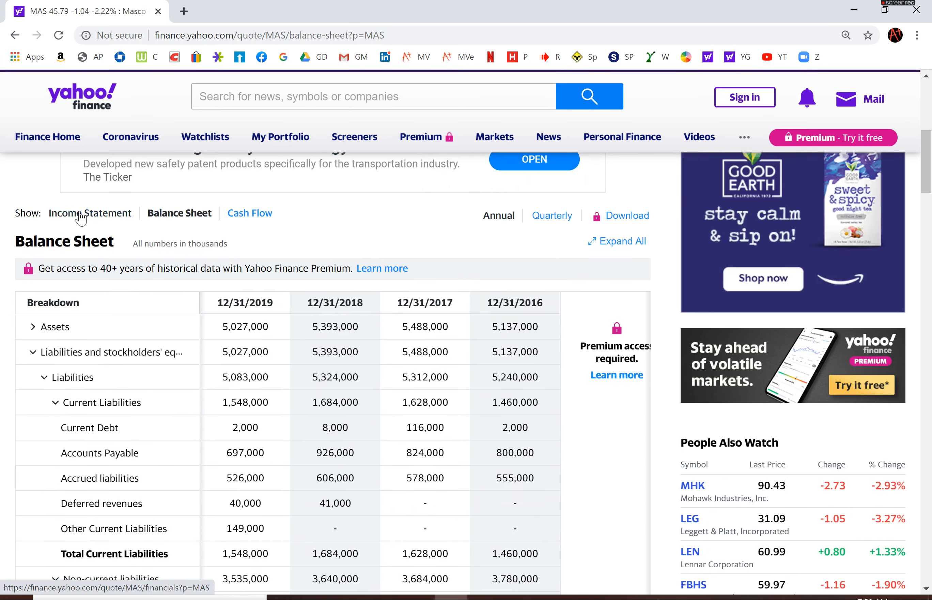
click(89, 212)
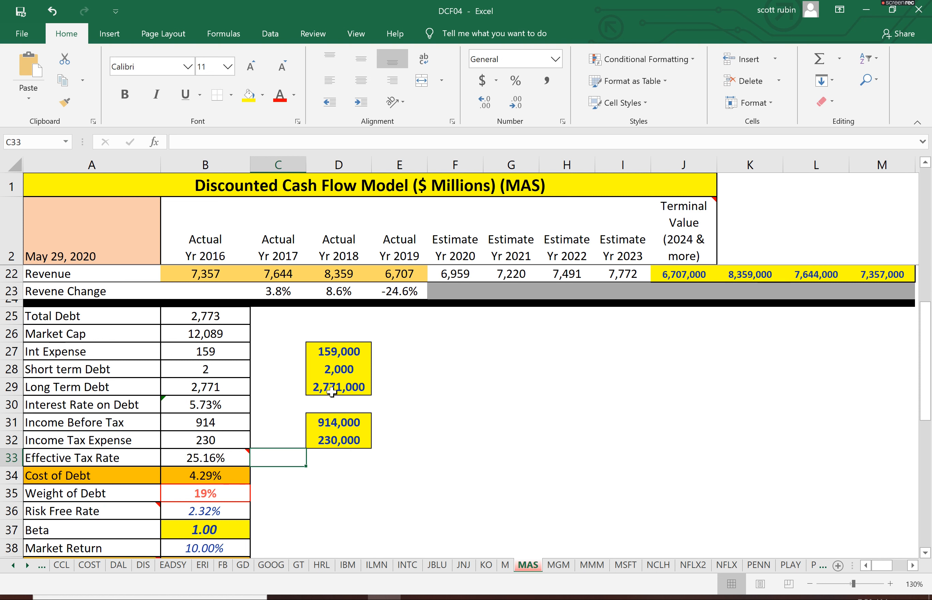
click(205, 457)
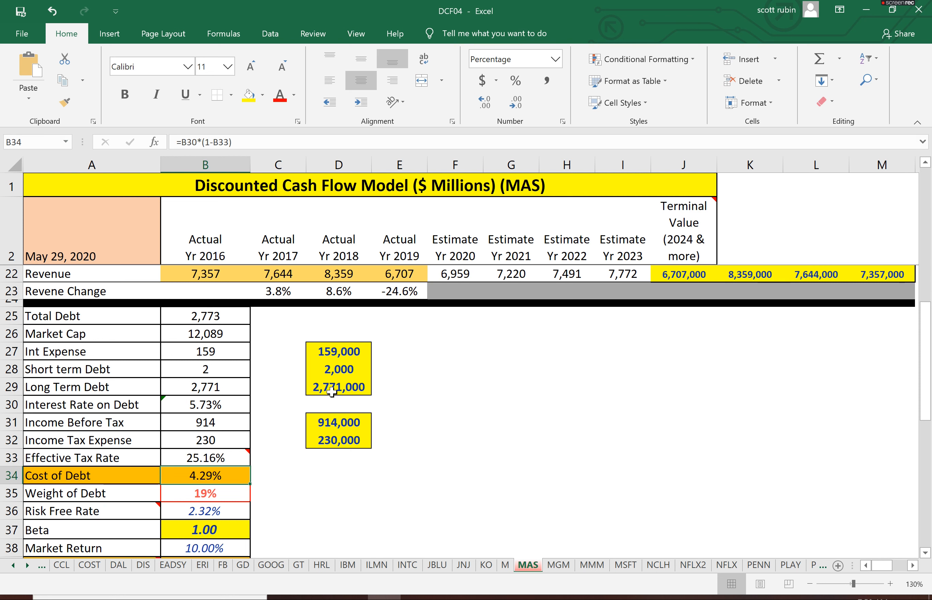
click(204, 529)
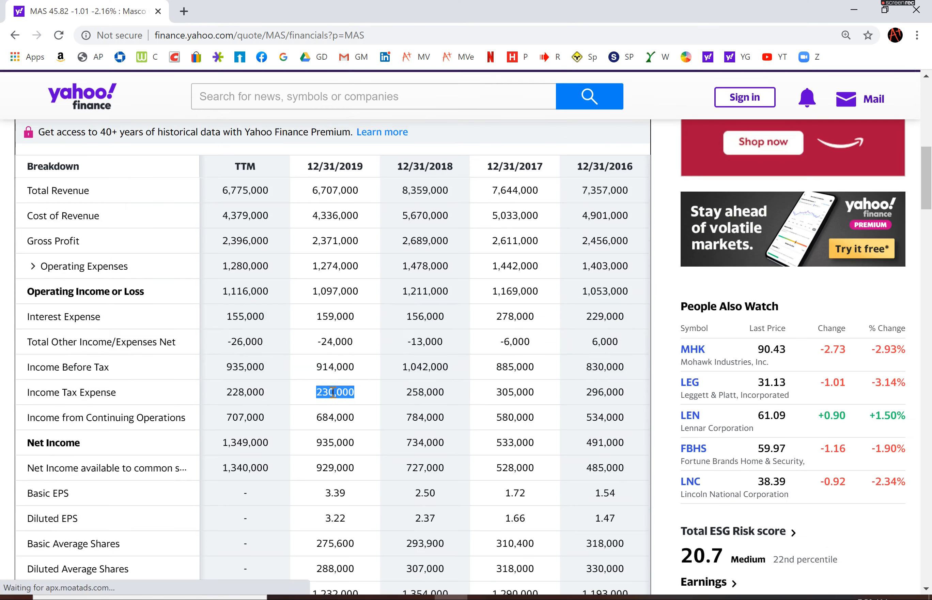
scroll(up, 3)
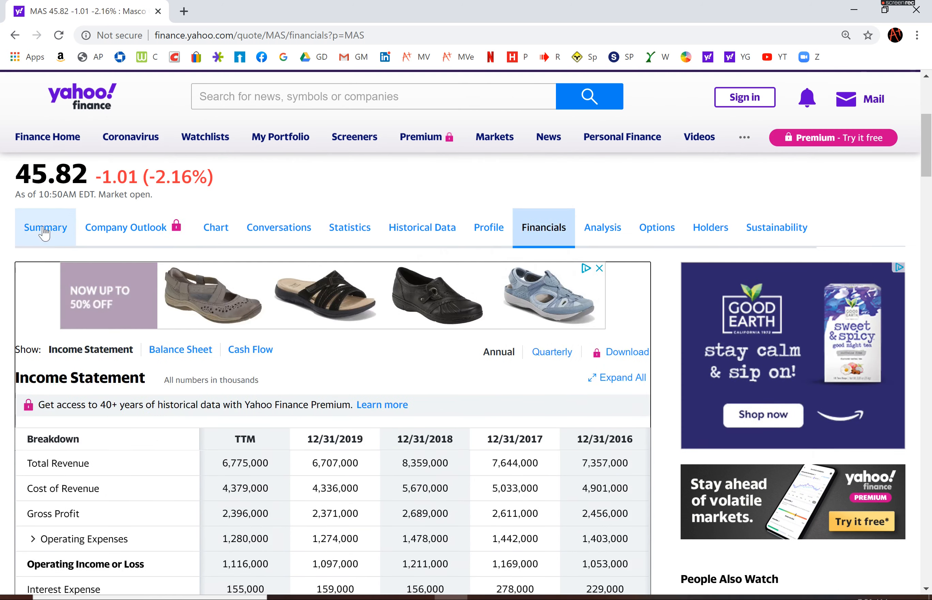
click(45, 227)
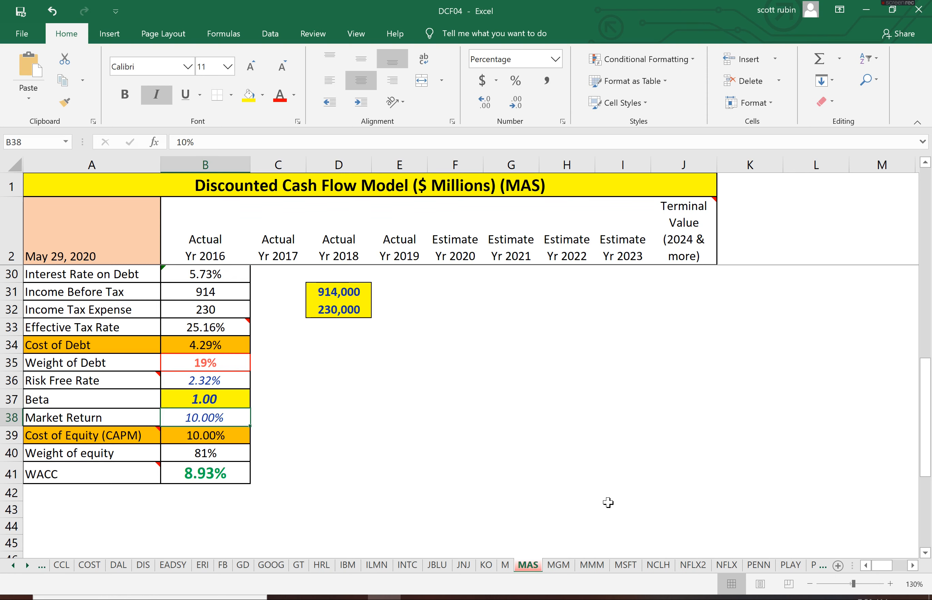
Enter beta 1.44 in B37 and review the CAPM (13.38%) and WACC (11.68%) formulas.
text(1.44)
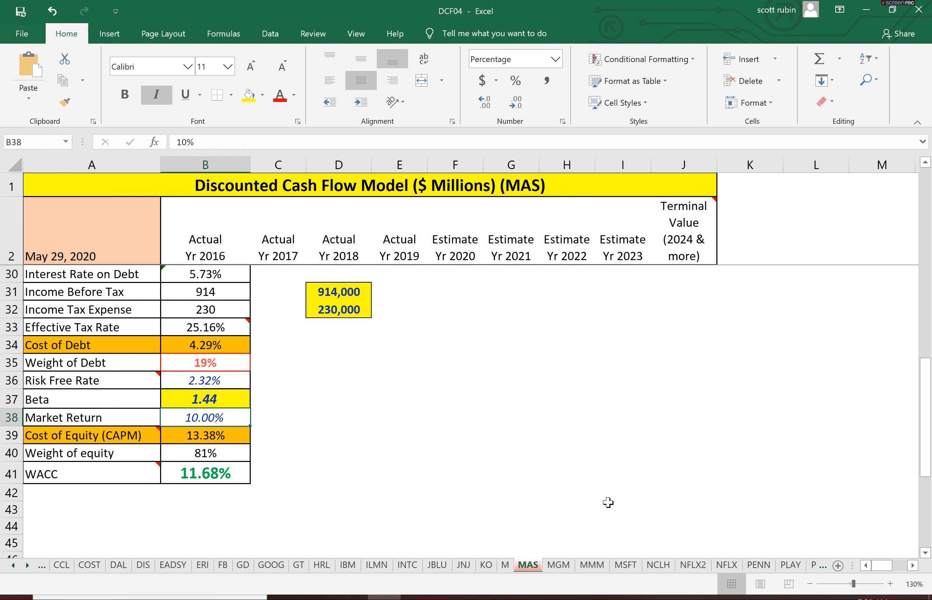
click(205, 435)
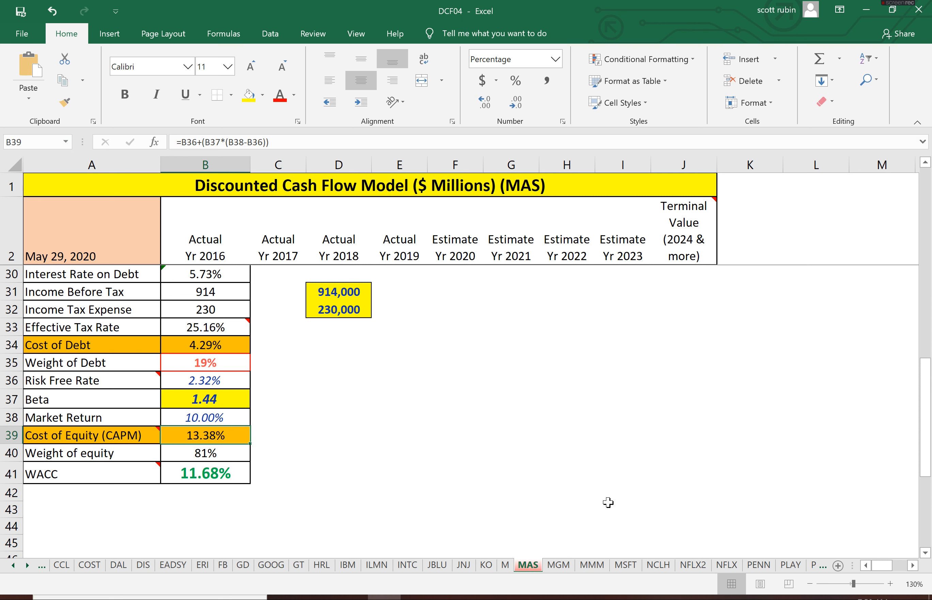
click(205, 471)
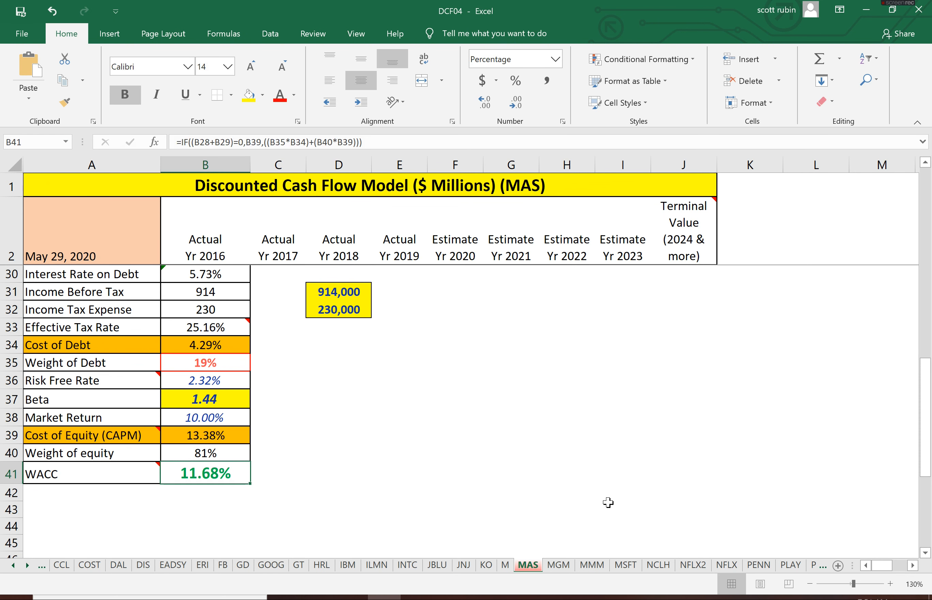
click(204, 452)
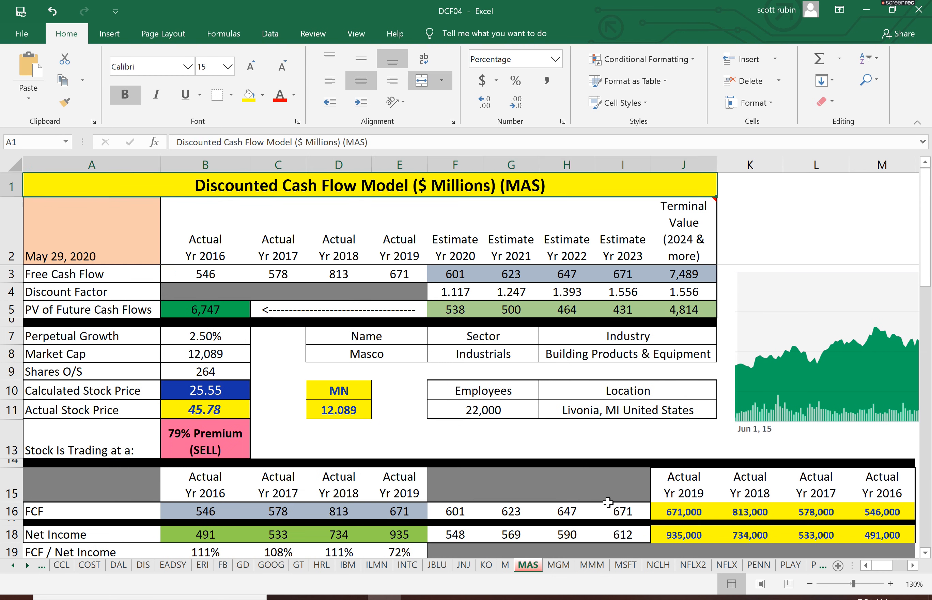
click(398, 274)
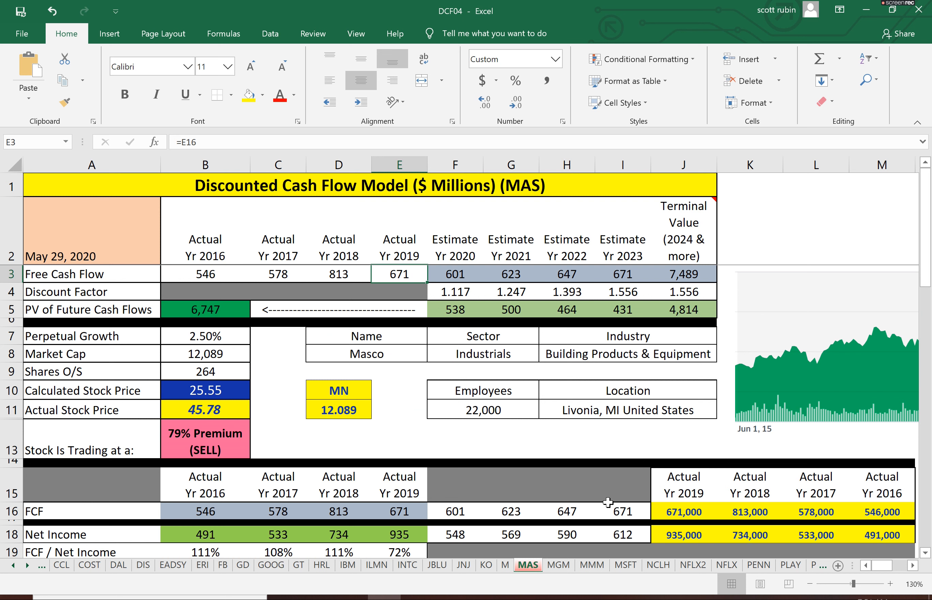
click(510, 274)
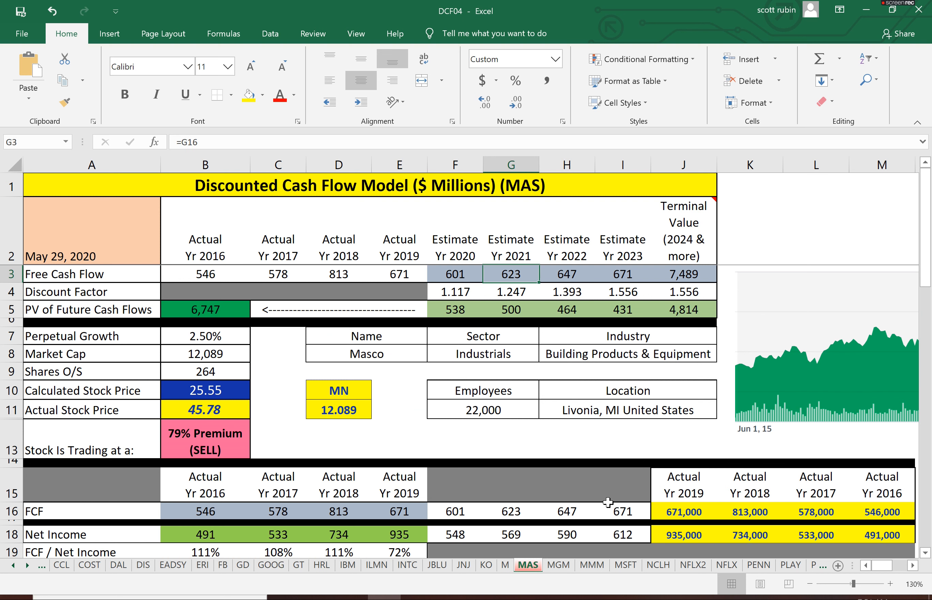
click(682, 273)
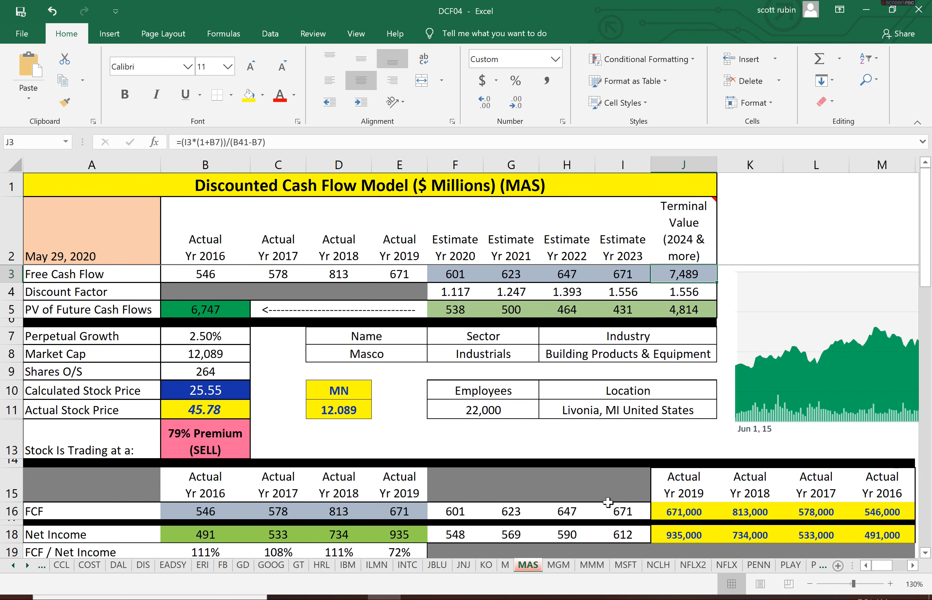
click(682, 291)
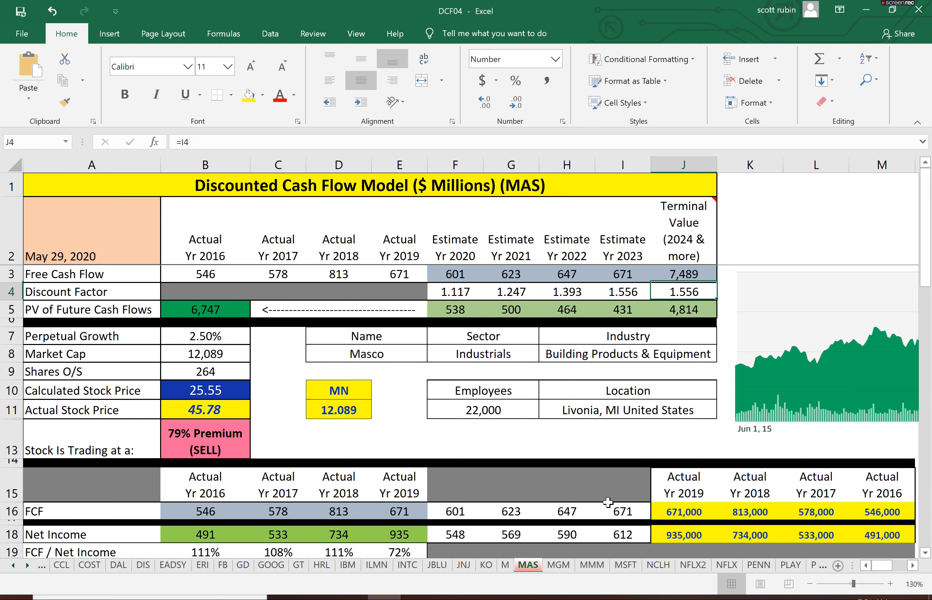
click(622, 309)
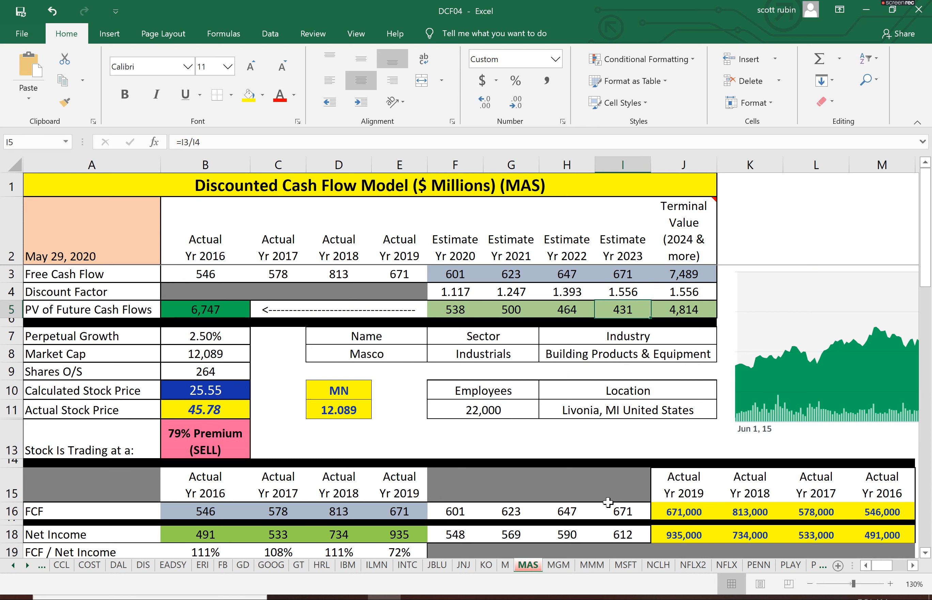
click(205, 309)
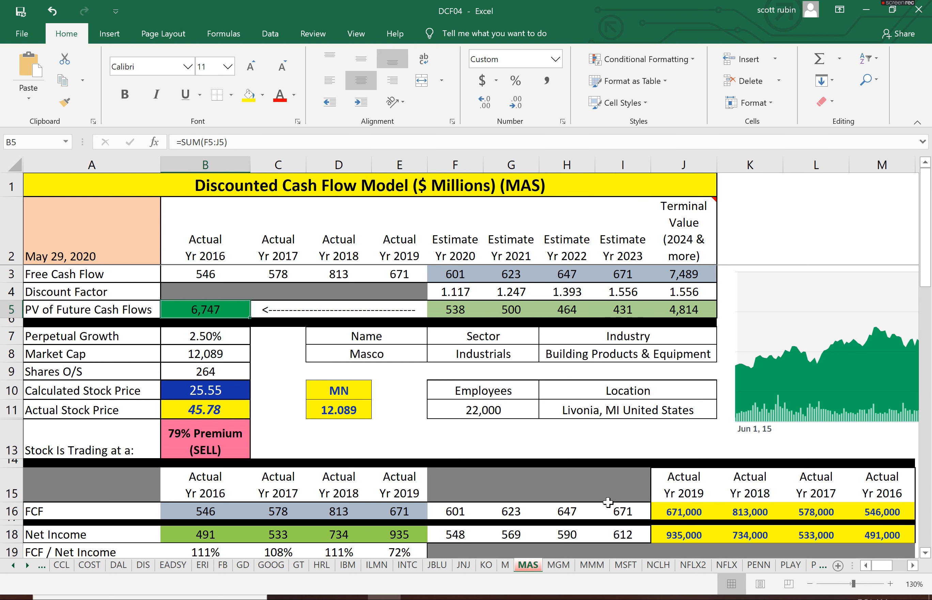
click(205, 370)
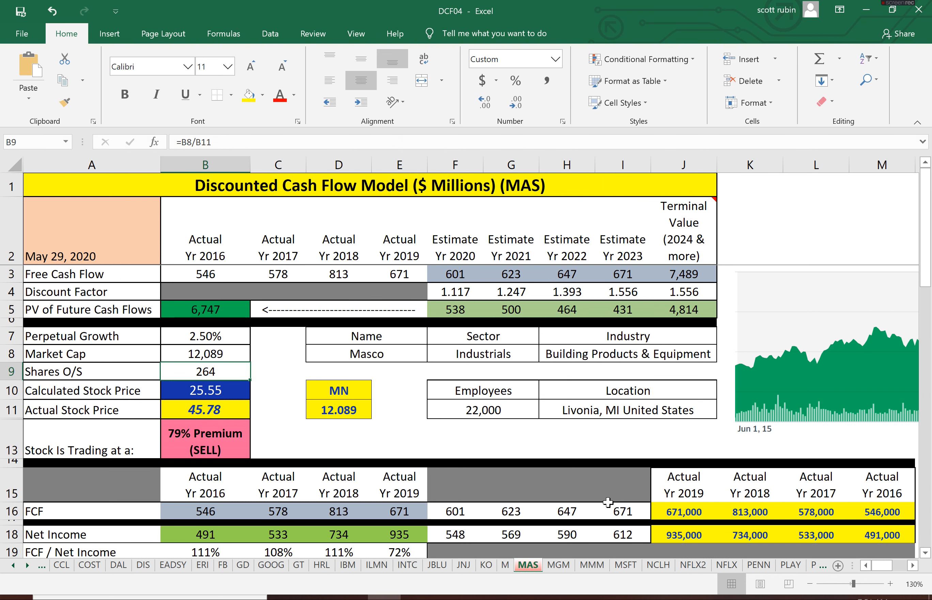
click(205, 390)
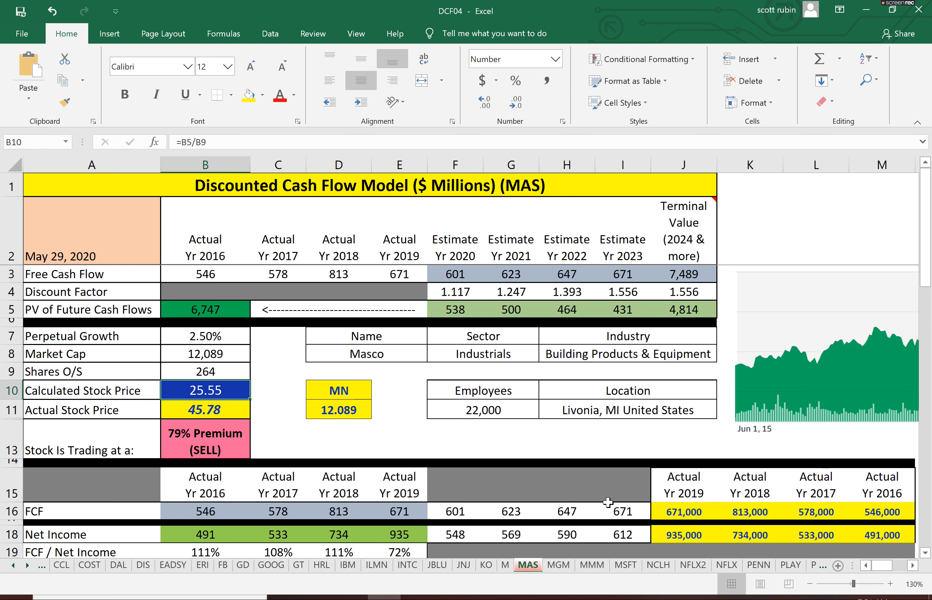
click(205, 409)
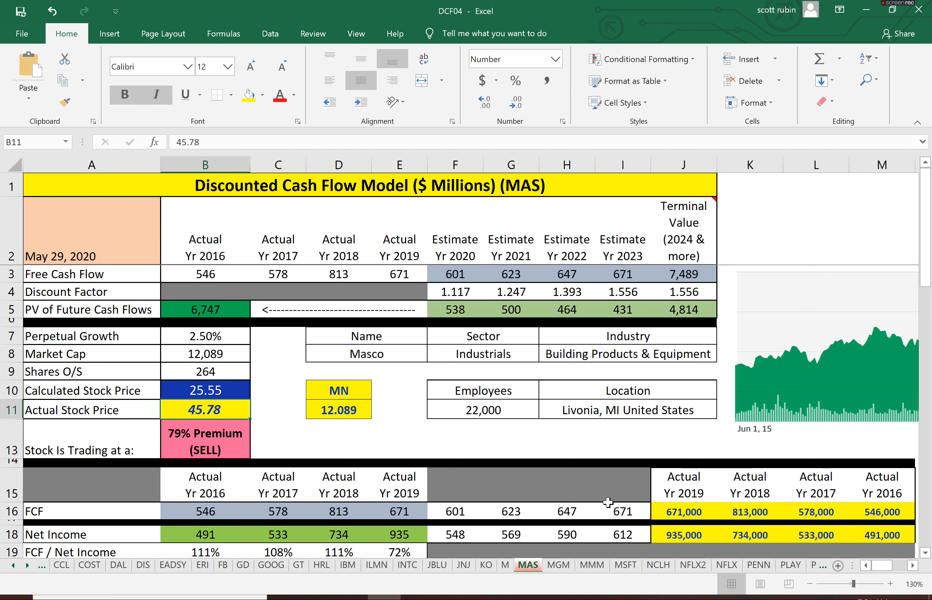
click(205, 433)
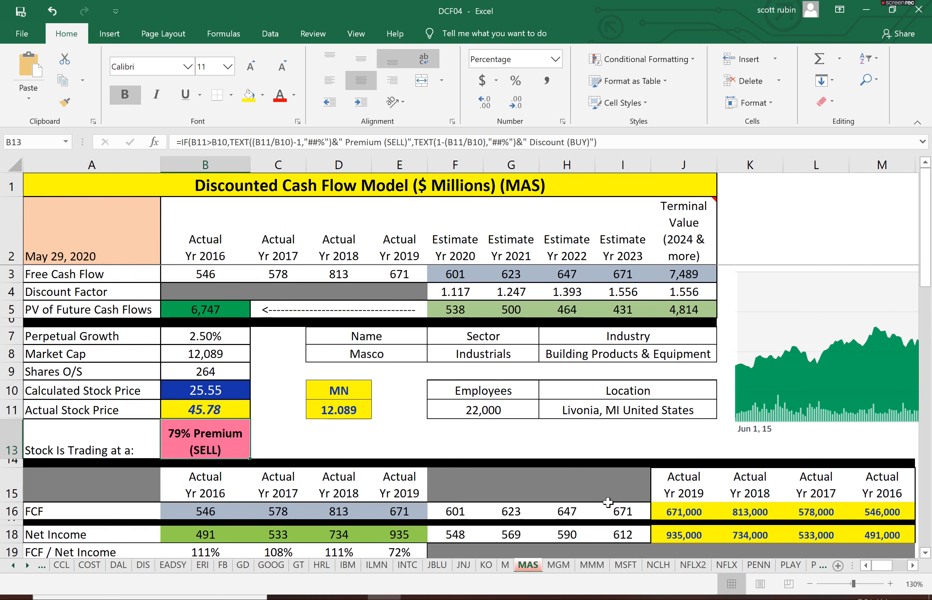
mouse_move(559, 493)
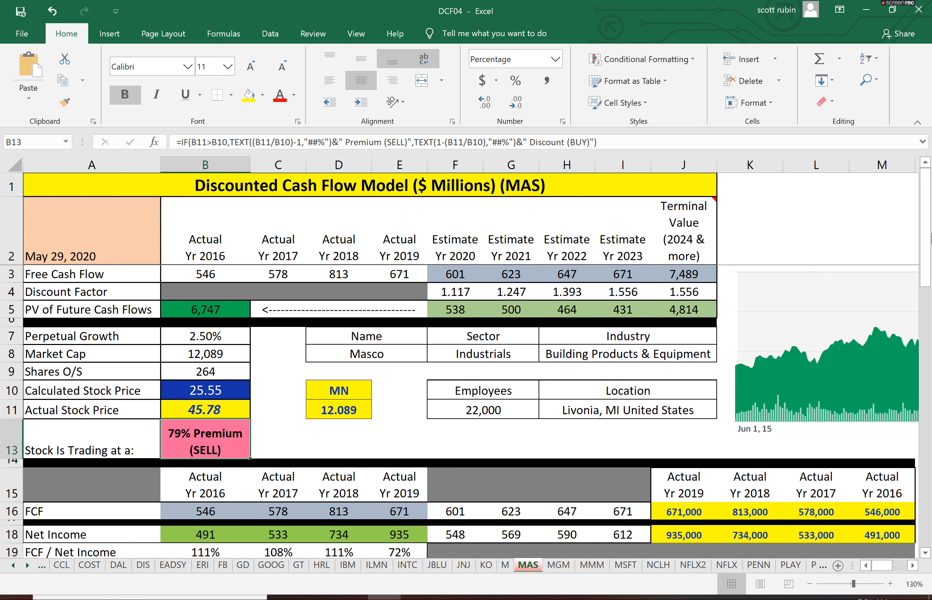
mouse_move(830, 254)
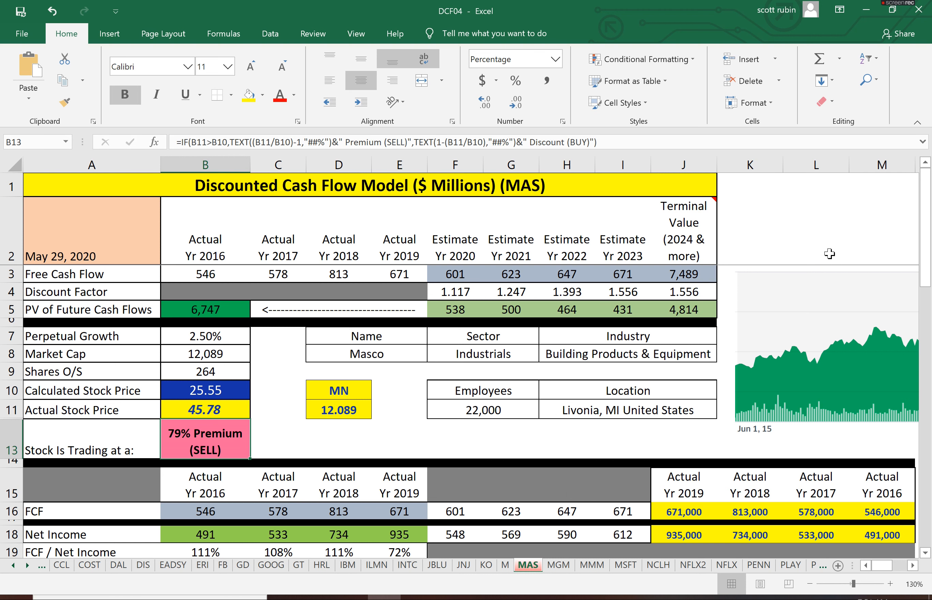
mouse_move(201, 415)
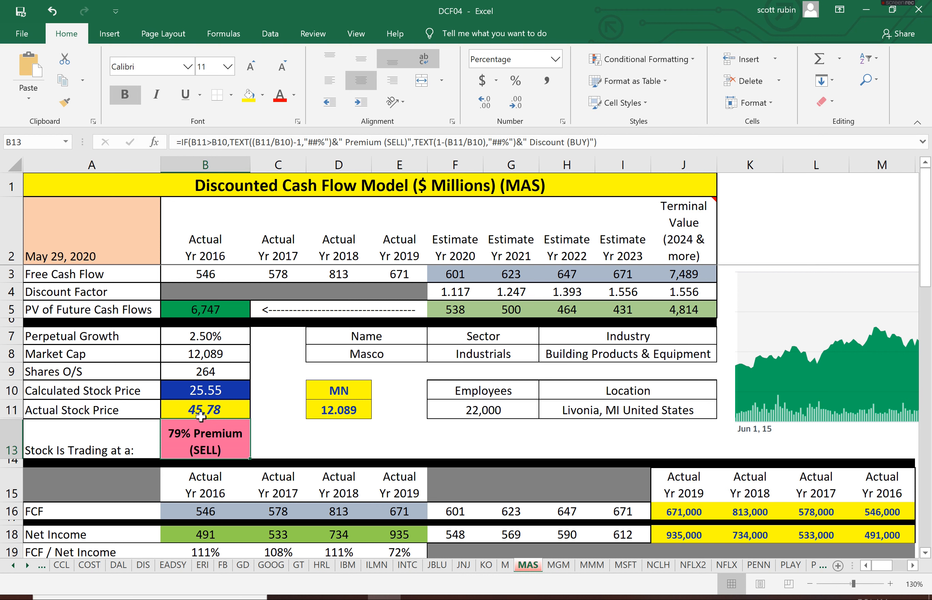
Check the actual stock price 45.78 against the 25.55 calculated price.
click(205, 409)
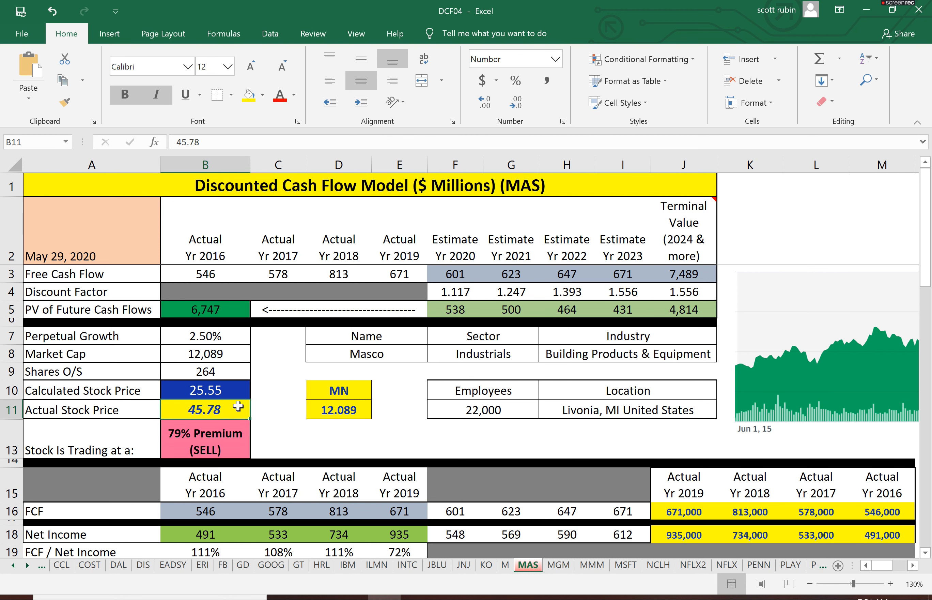
mouse_move(687, 310)
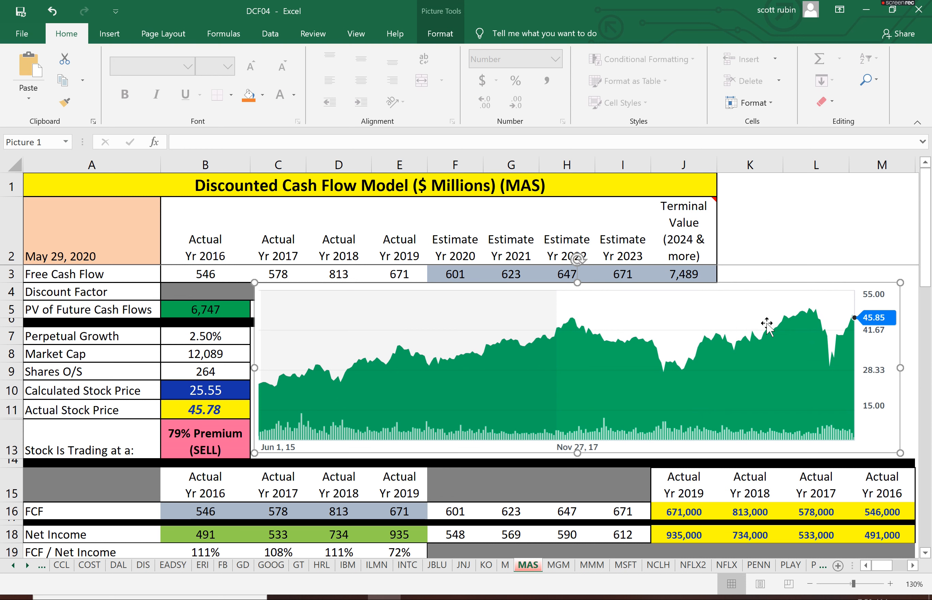
mouse_move(718, 359)
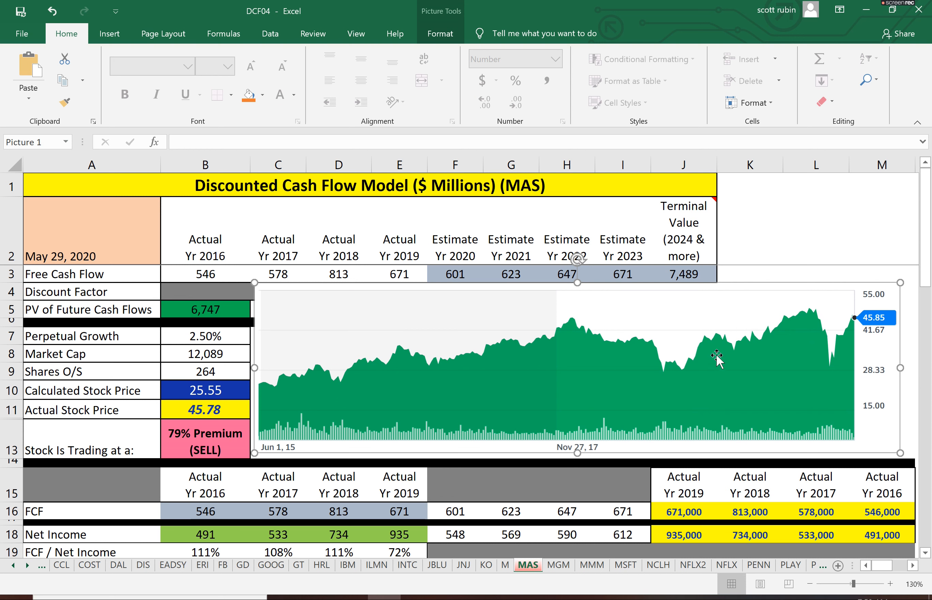
mouse_move(844, 344)
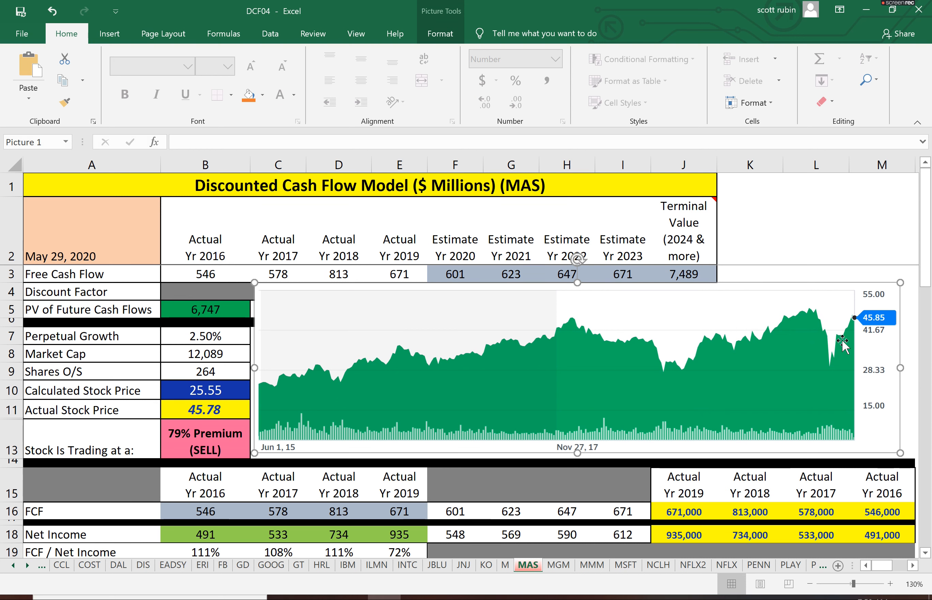
mouse_move(688, 381)
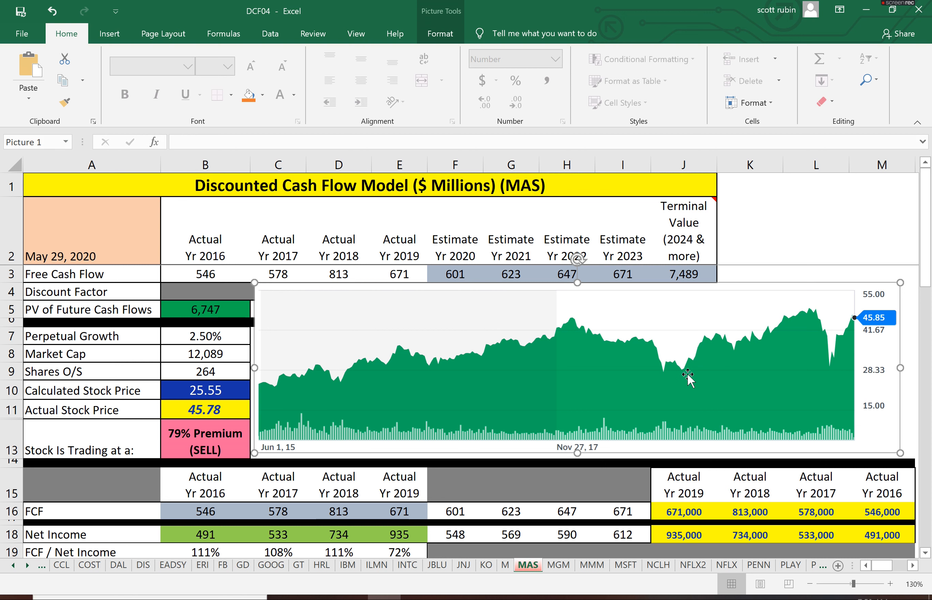
mouse_move(271, 397)
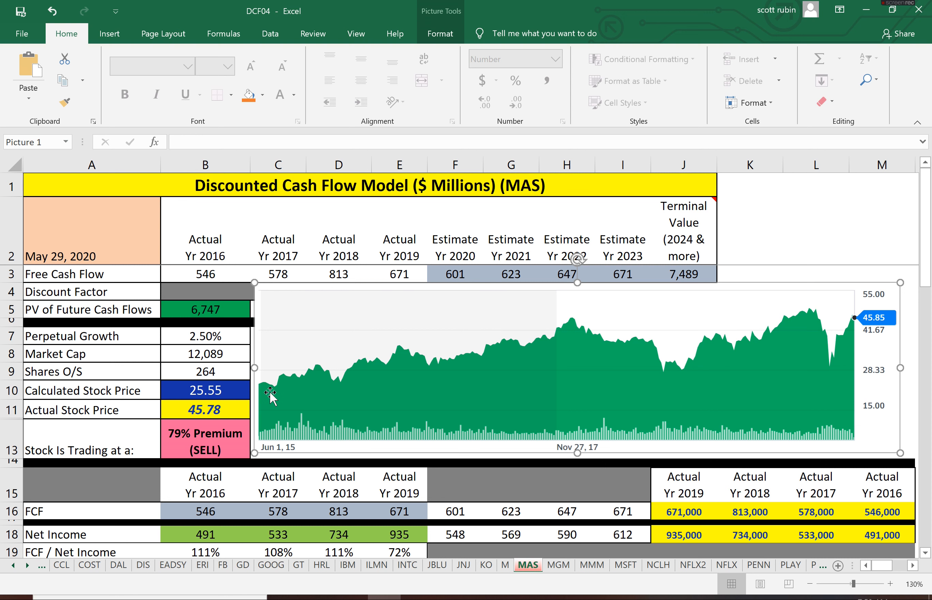
mouse_move(766, 375)
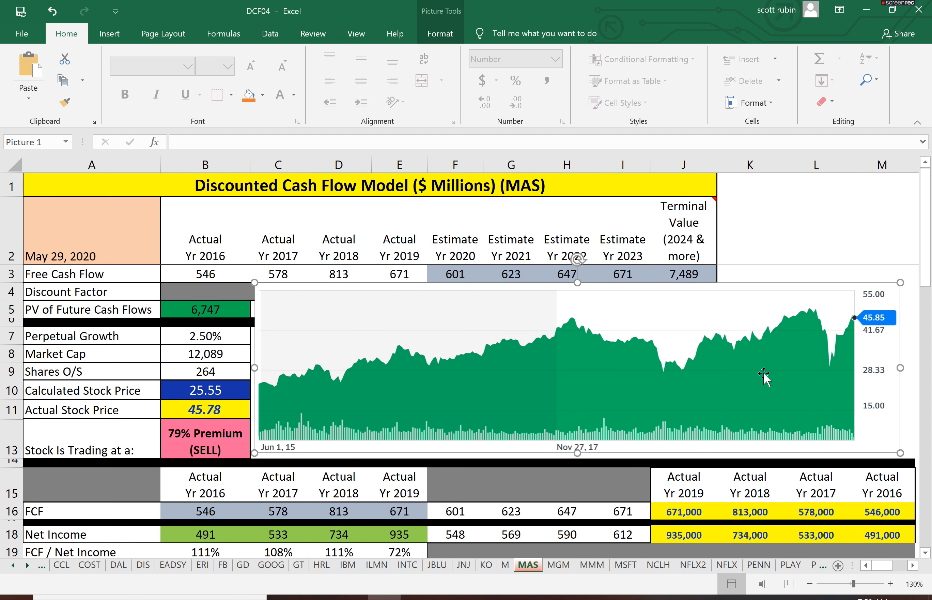
mouse_move(843, 373)
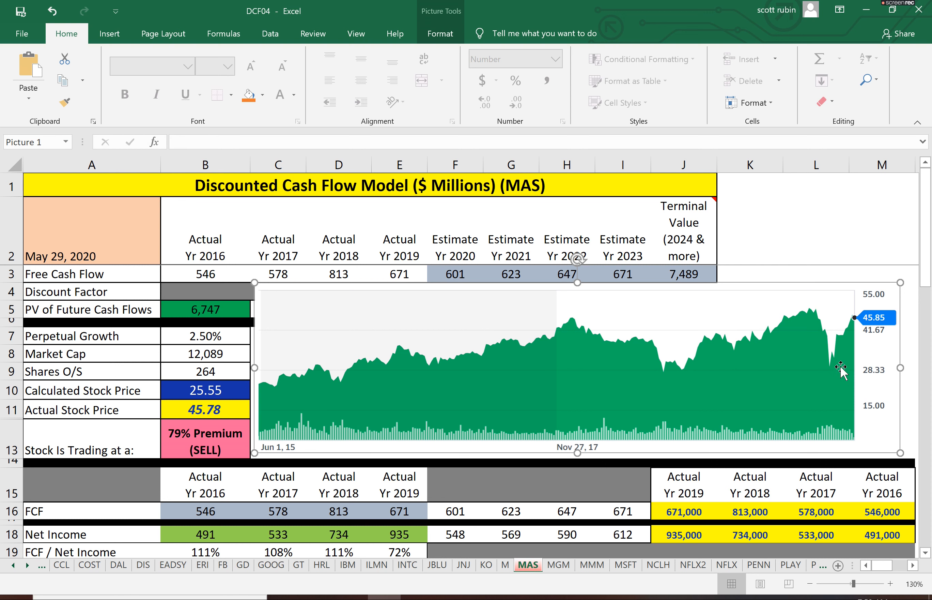
mouse_move(845, 365)
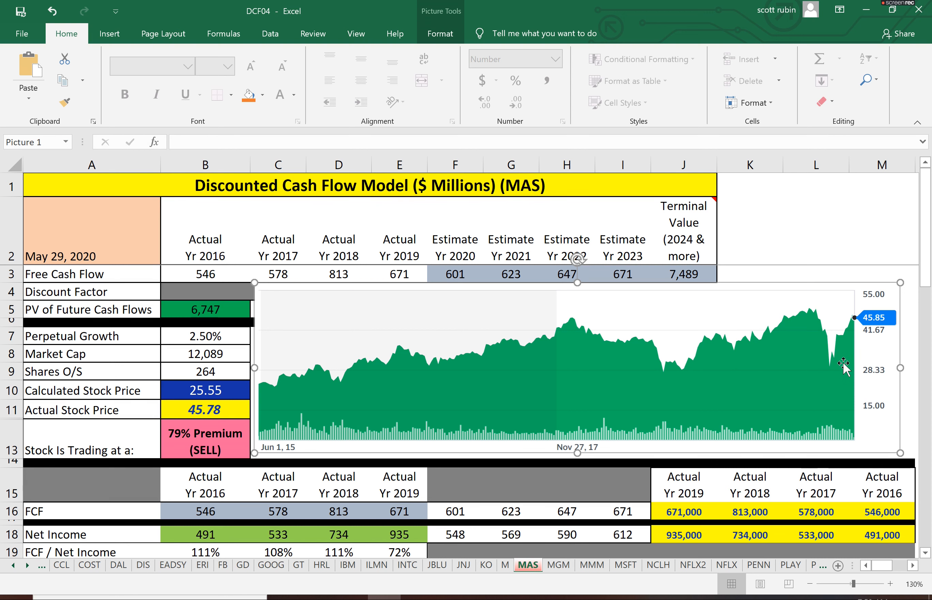
mouse_move(883, 315)
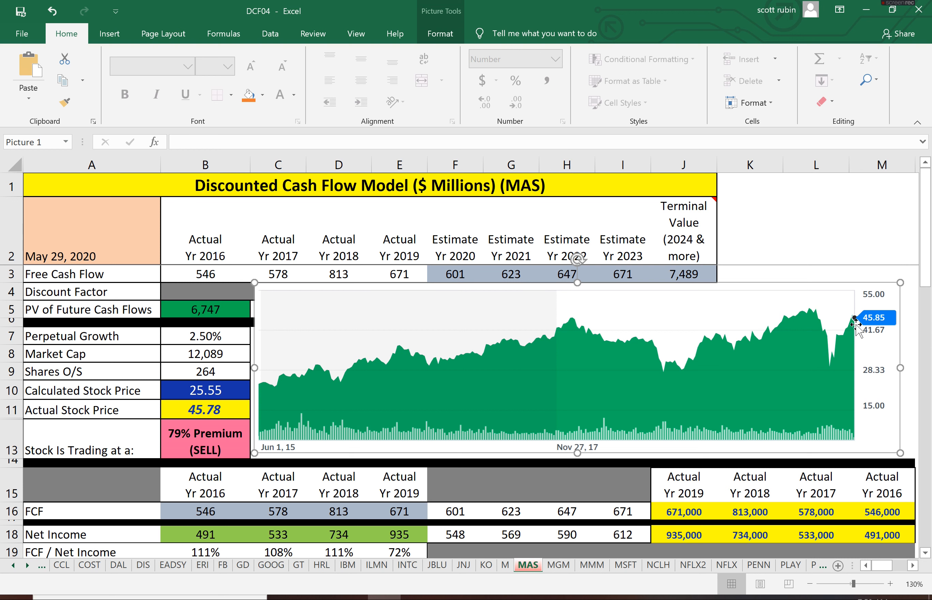
mouse_move(366, 229)
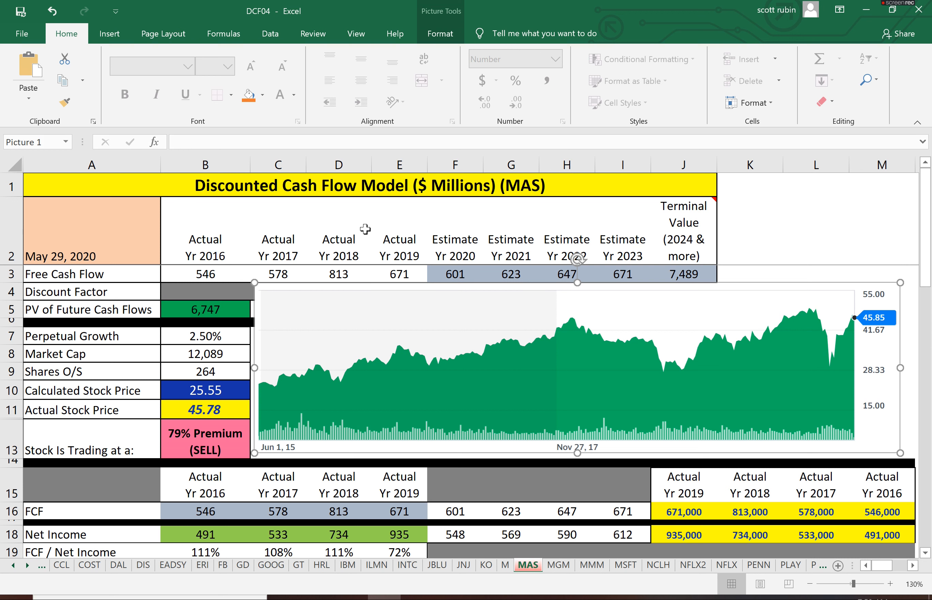